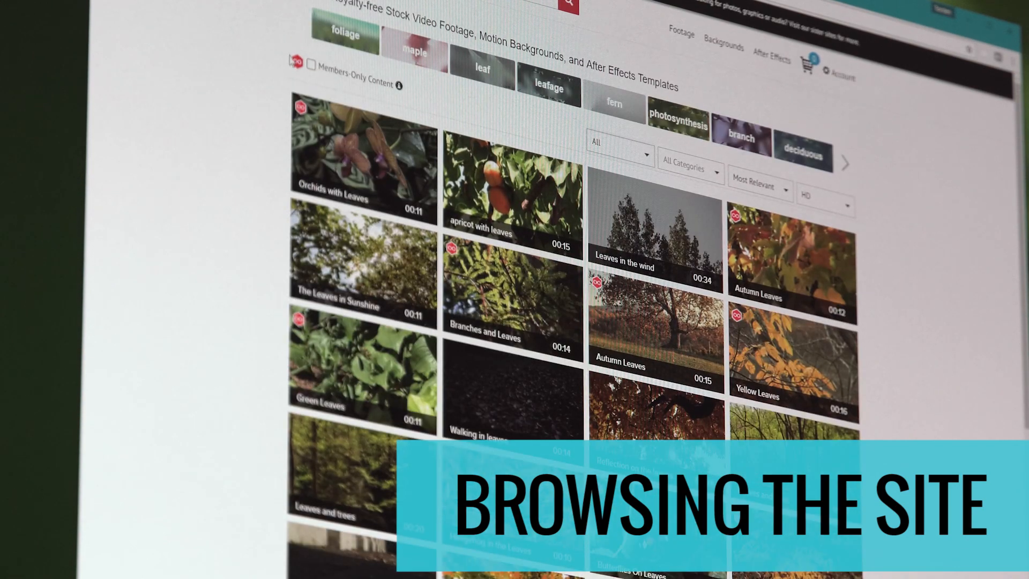
# Step: Filter the leaf footage results to Members-Only Content and scroll through them
pyautogui.click(311, 64)
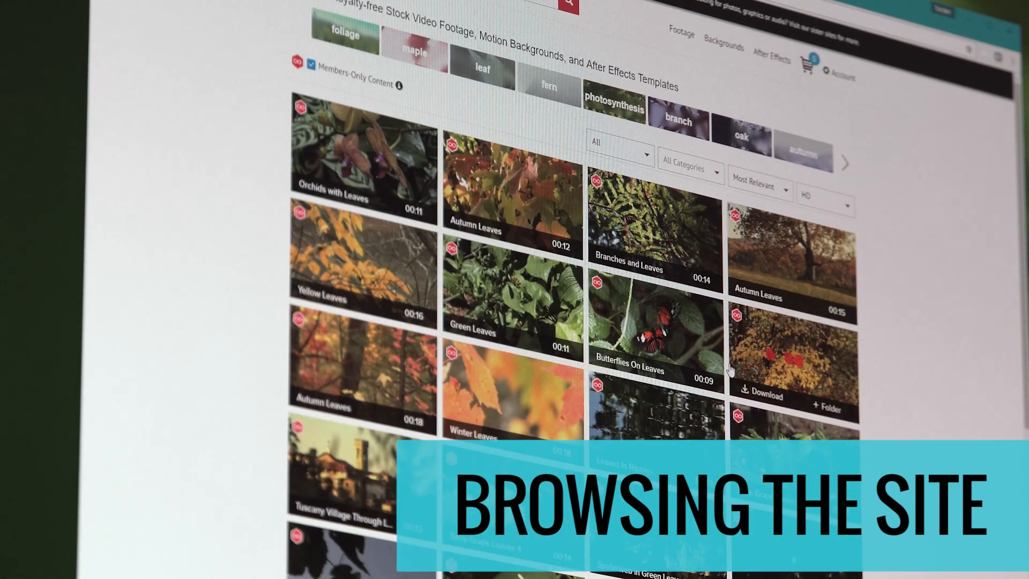
pyautogui.scroll(-3)
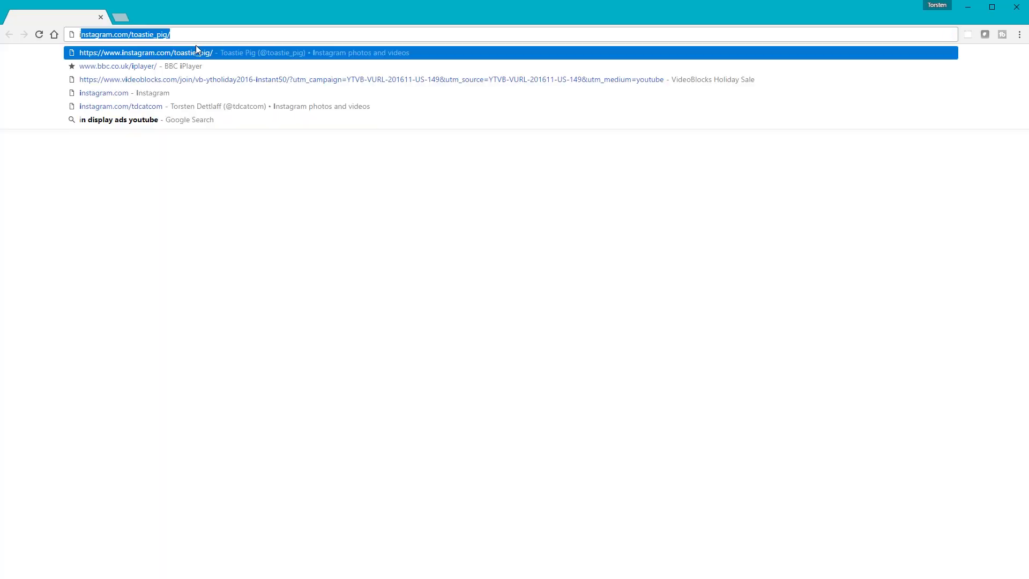
# Step: Load videoblocks.com from the address bar's history suggestion in the new tab
pyautogui.write('i')
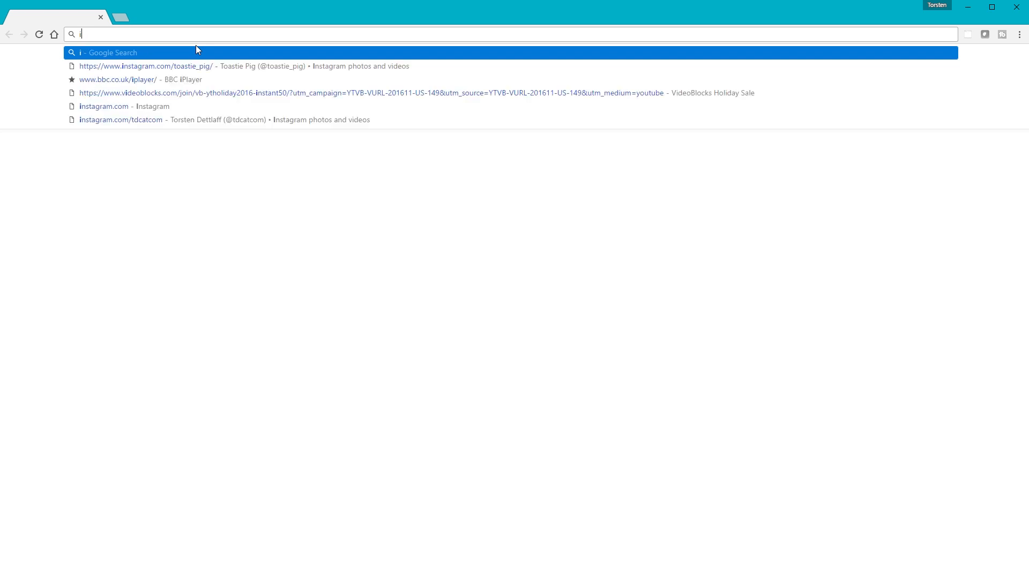
pyautogui.click(416, 92)
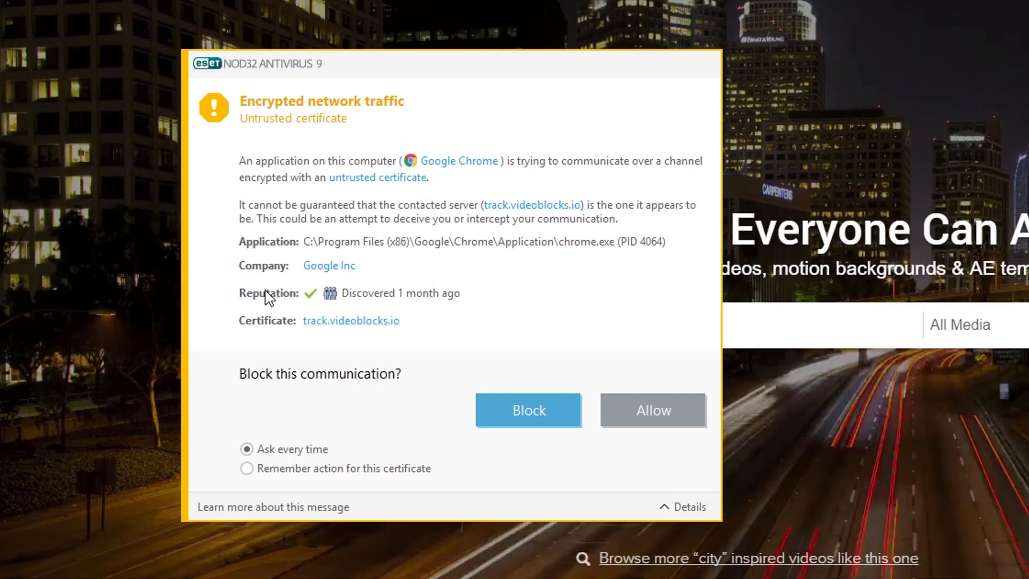
pyautogui.moveTo(406, 335)
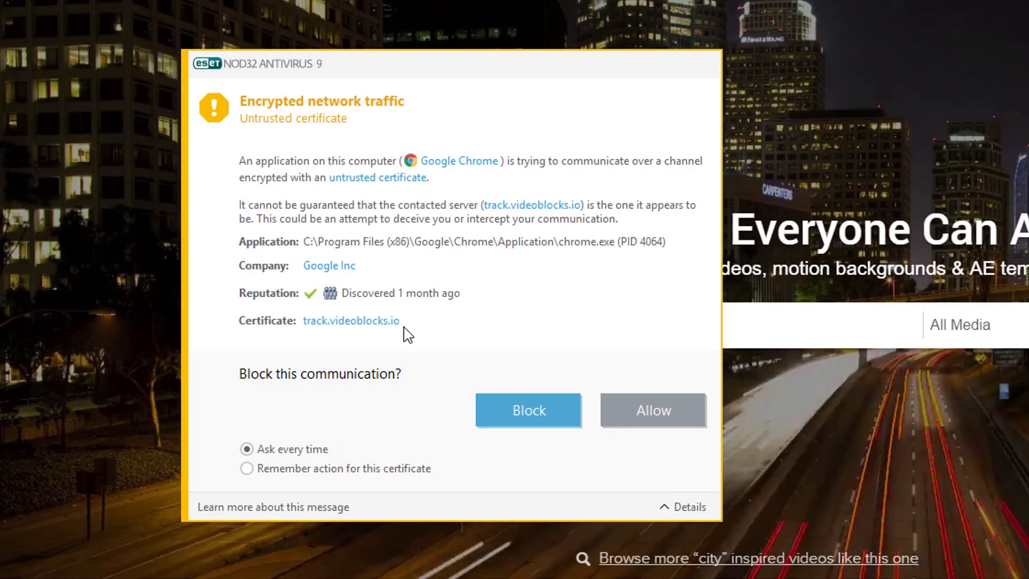
pyautogui.moveTo(323, 350)
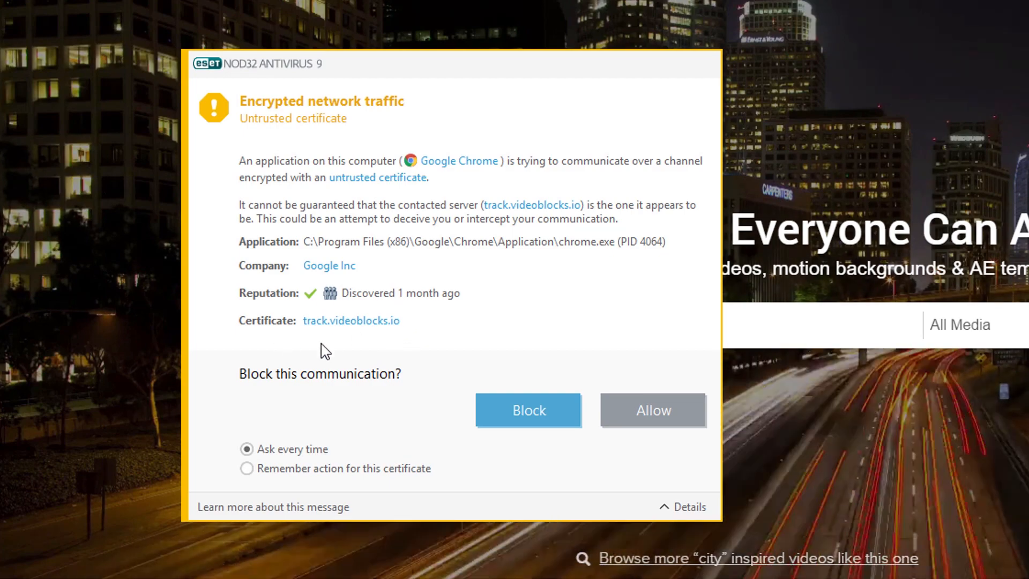
pyautogui.moveTo(405, 264)
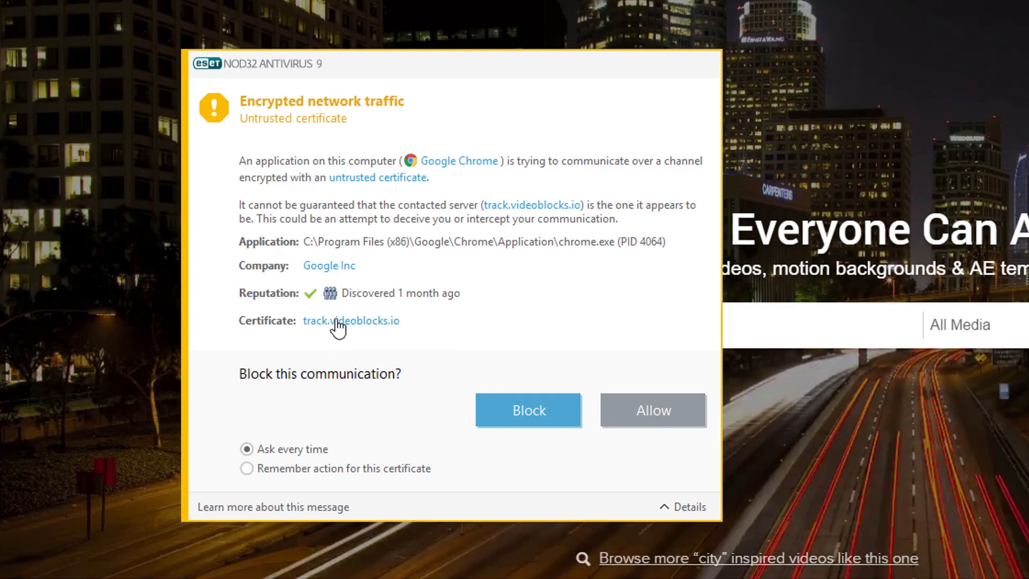
pyautogui.click(351, 321)
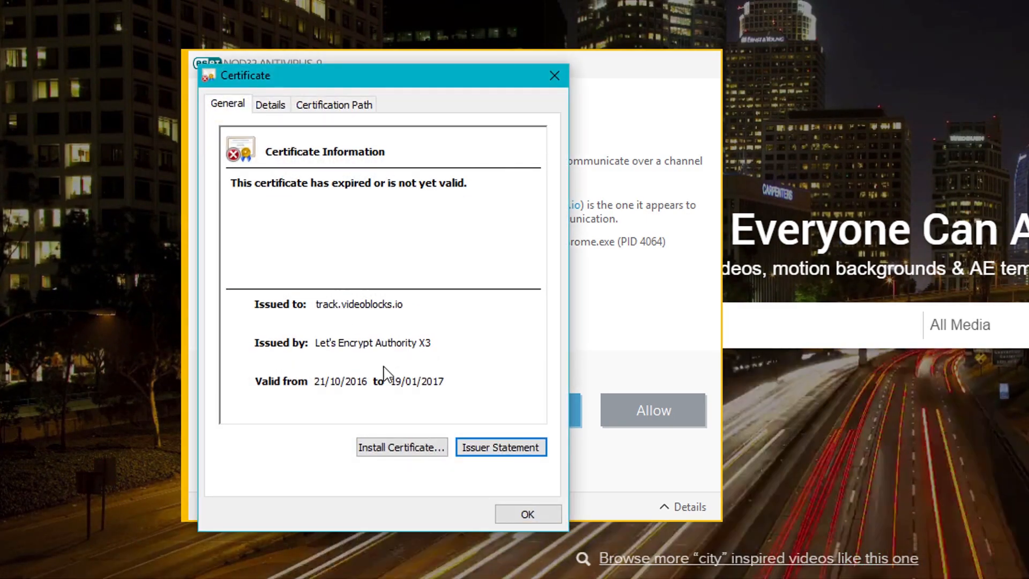
pyautogui.moveTo(439, 377)
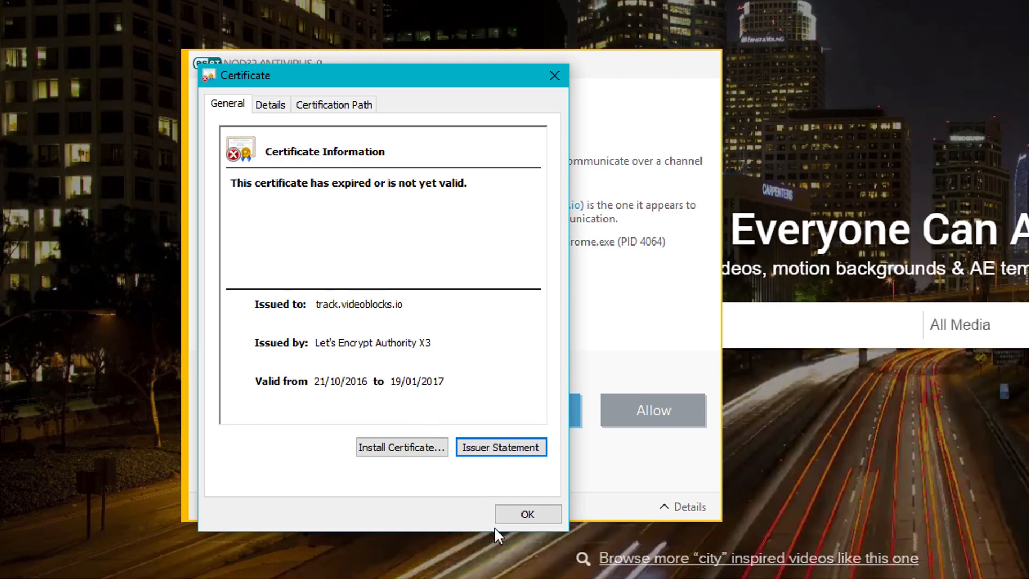
pyautogui.click(527, 514)
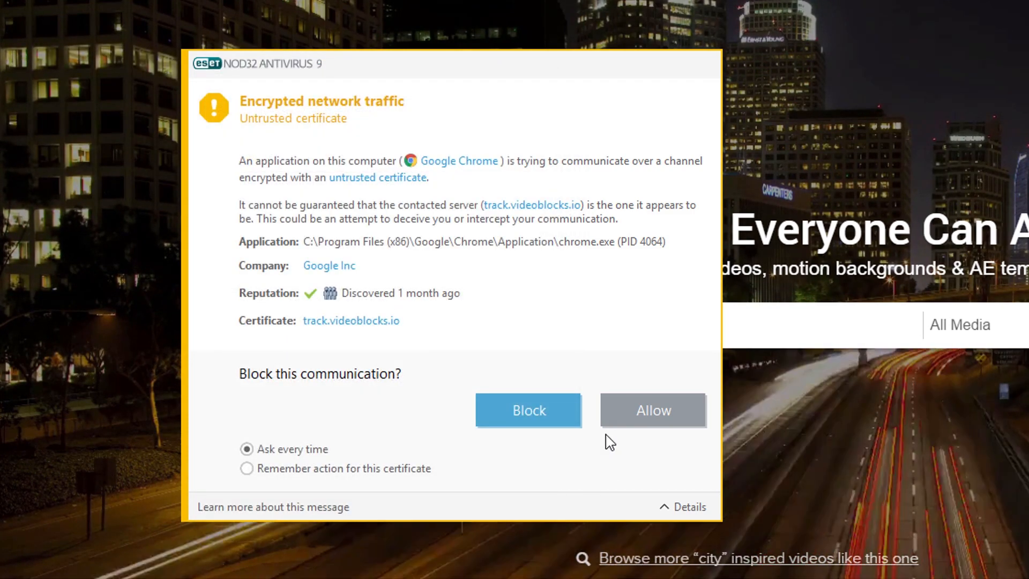
pyautogui.moveTo(383, 196)
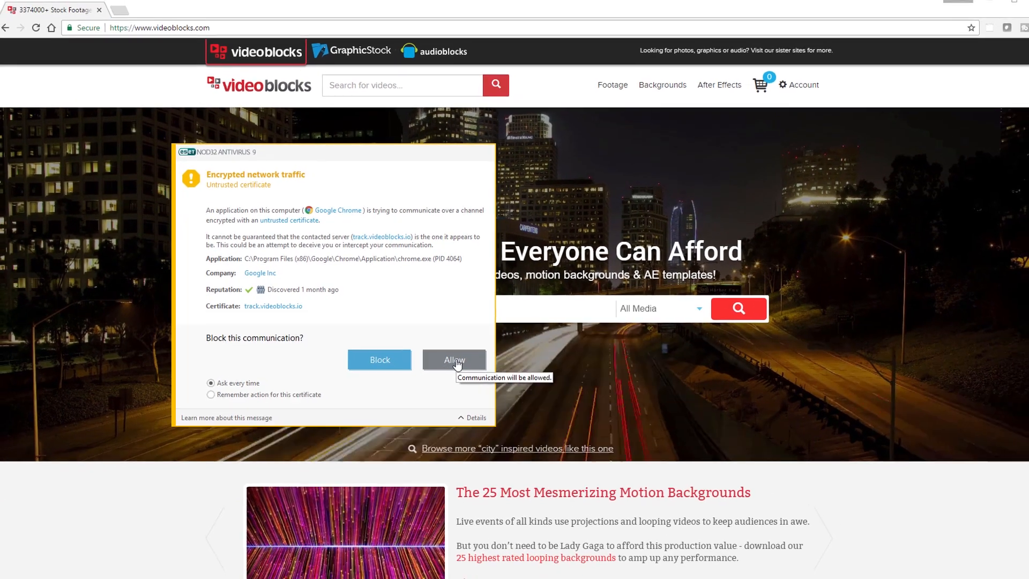
# Step: Allow the ESET connection prompt, browse categories, and show the Footage category list
pyautogui.click(454, 360)
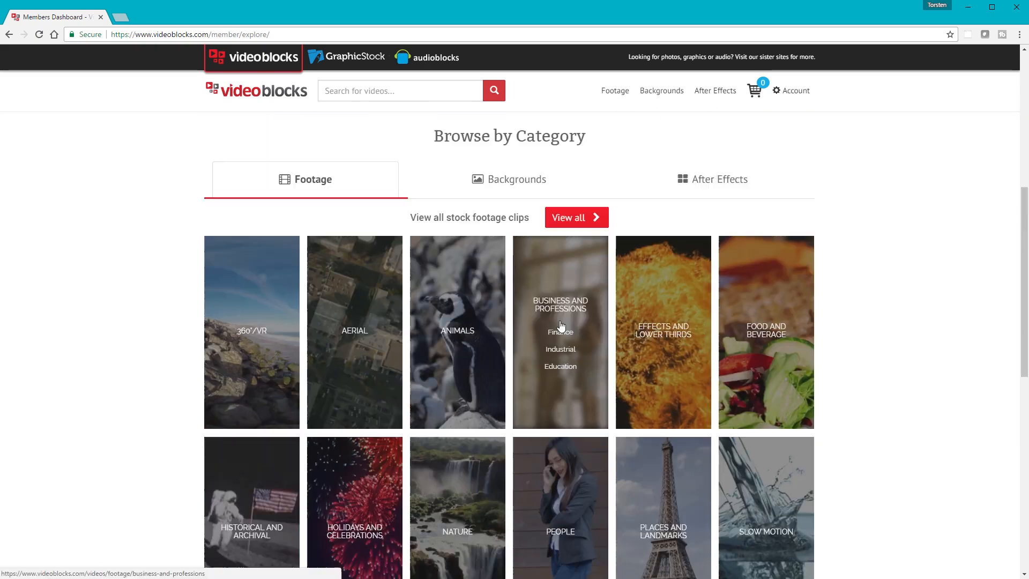
pyautogui.scroll(-3)
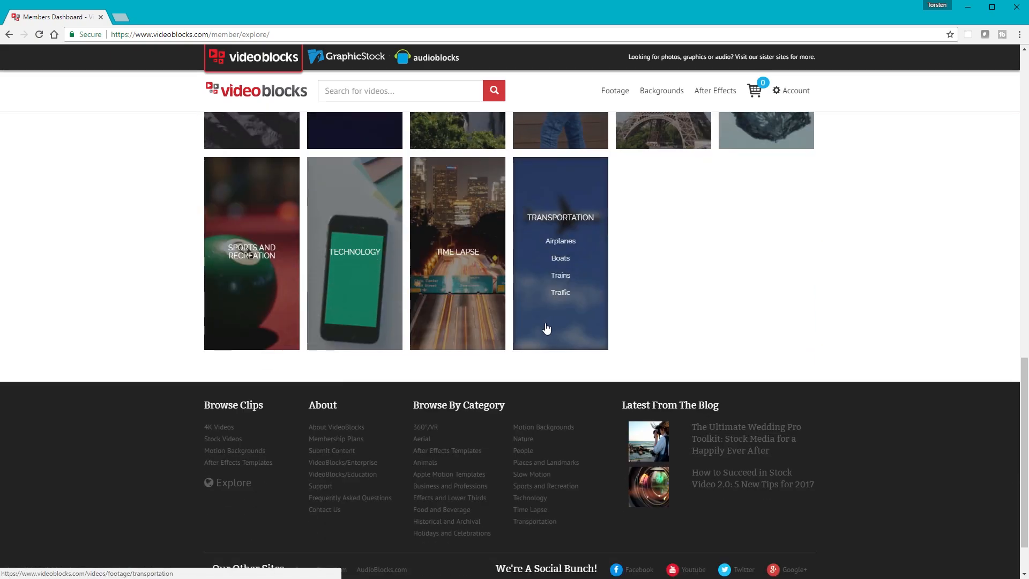
pyautogui.scroll(3)
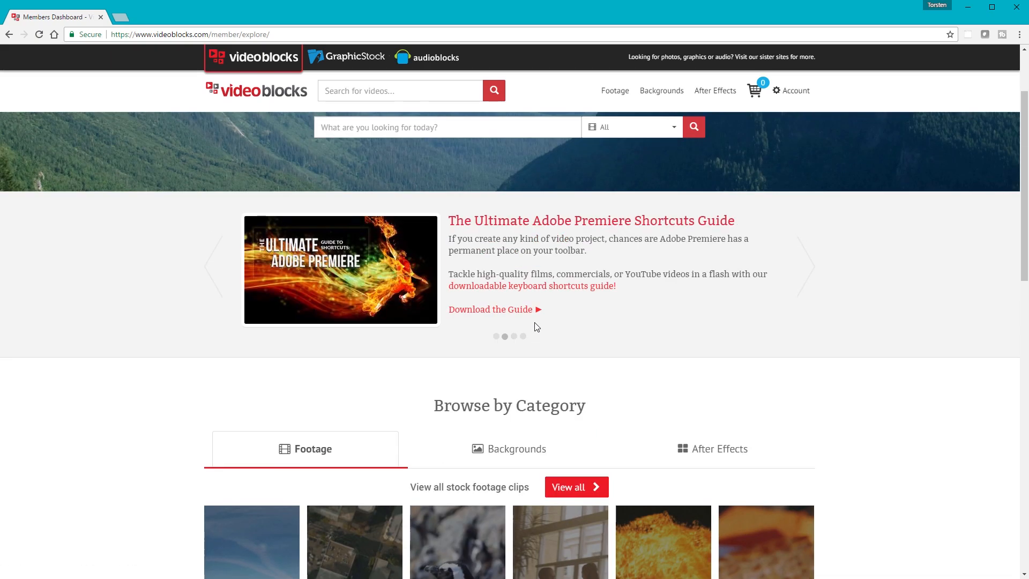
pyautogui.click(615, 91)
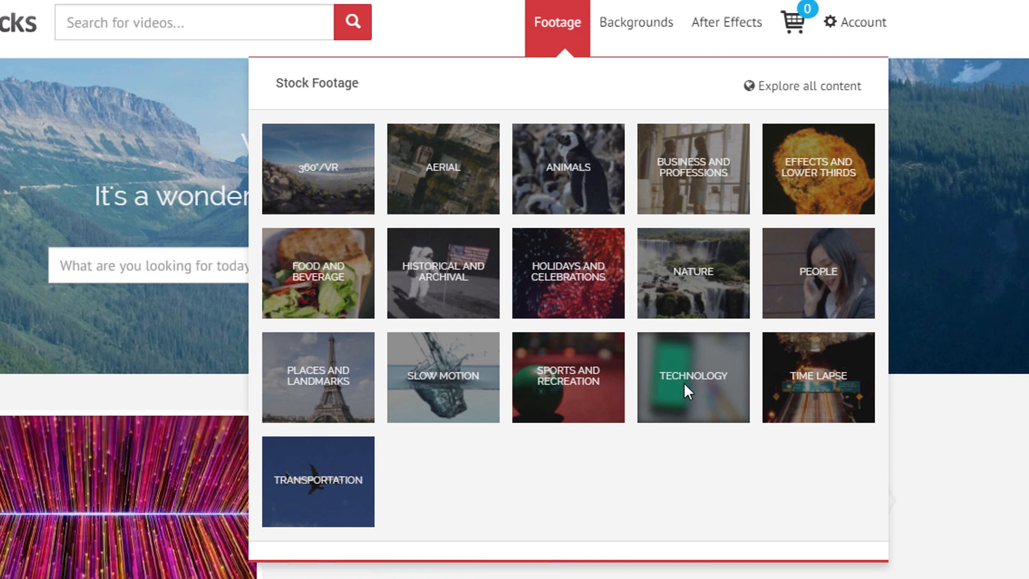
pyautogui.moveTo(848, 183)
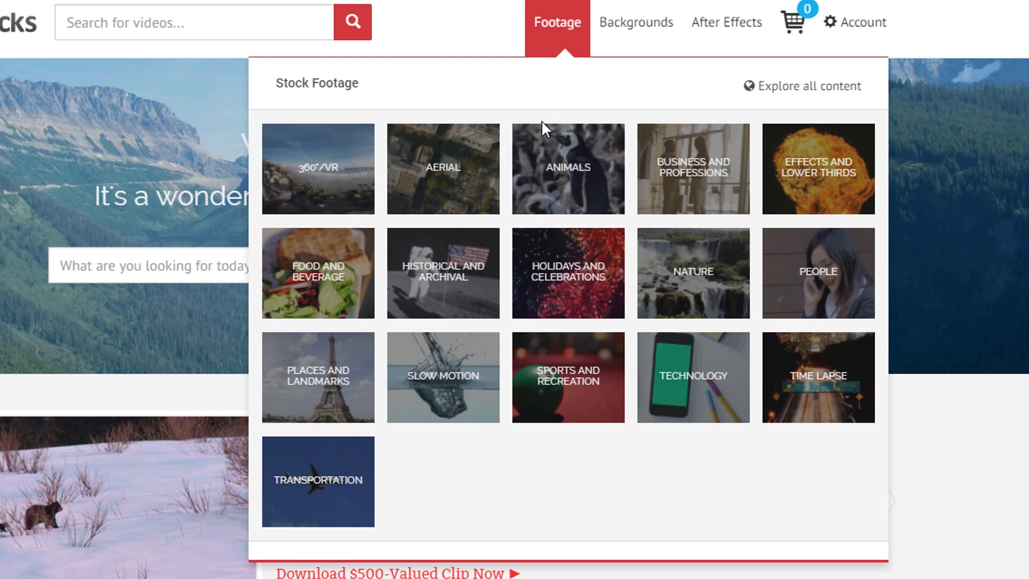
pyautogui.moveTo(579, 29)
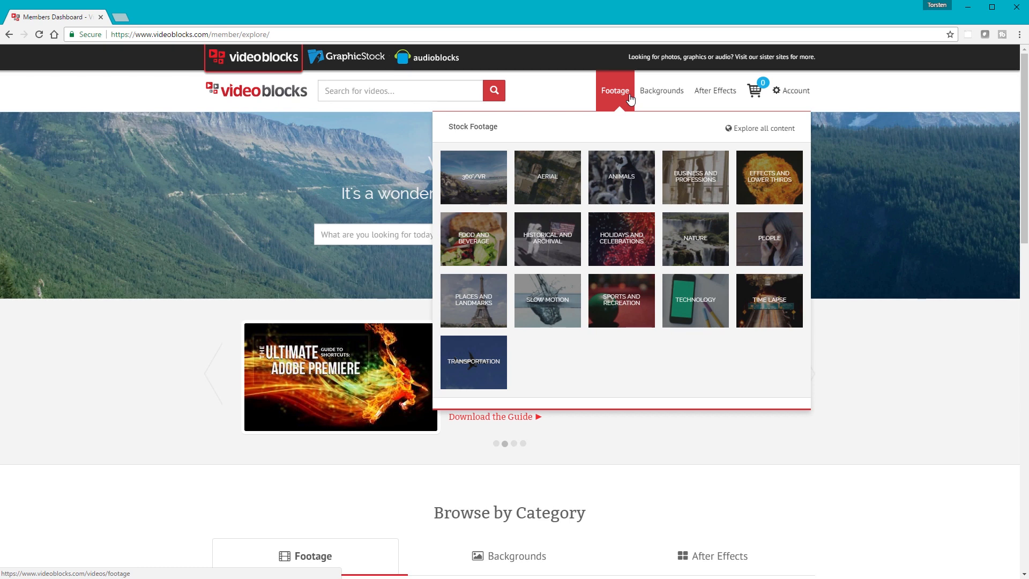
pyautogui.click(714, 90)
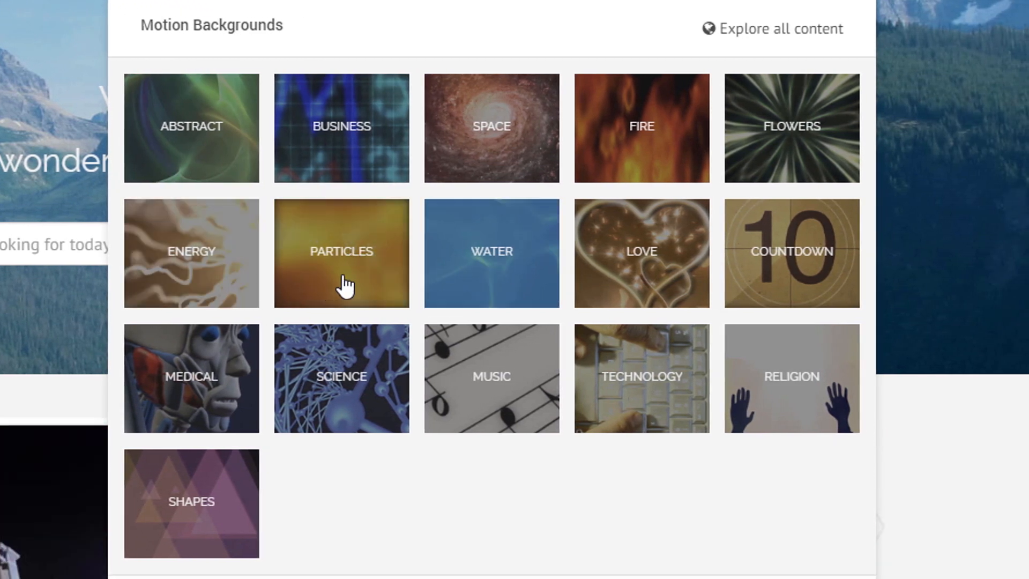
pyautogui.moveTo(191, 250)
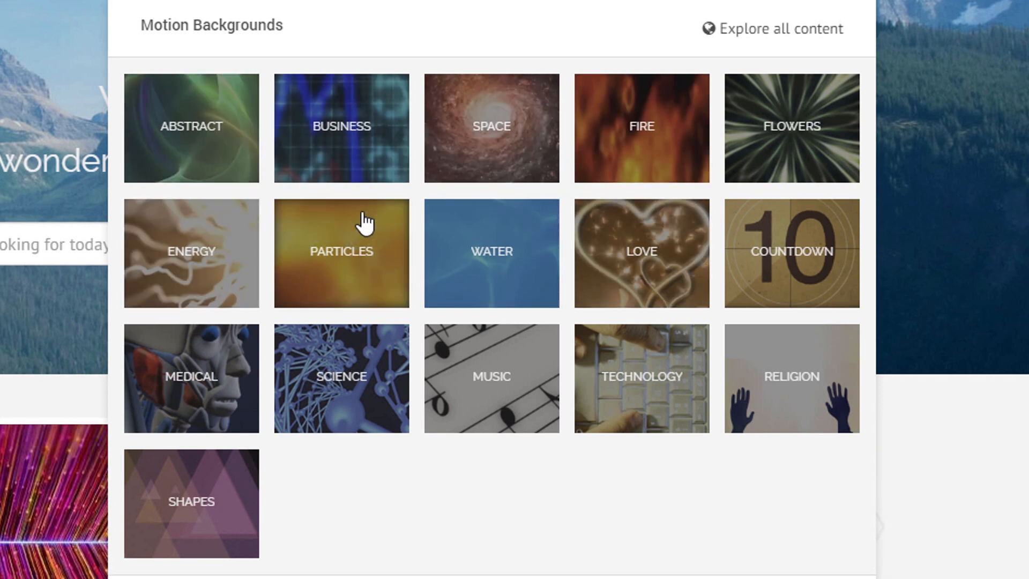
pyautogui.click(615, 90)
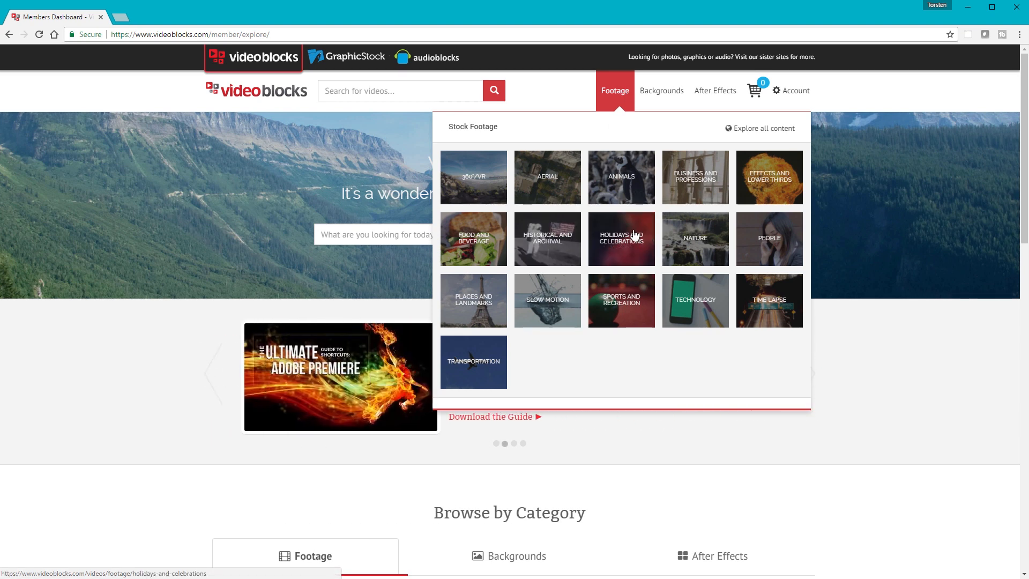
pyautogui.moveTo(570, 246)
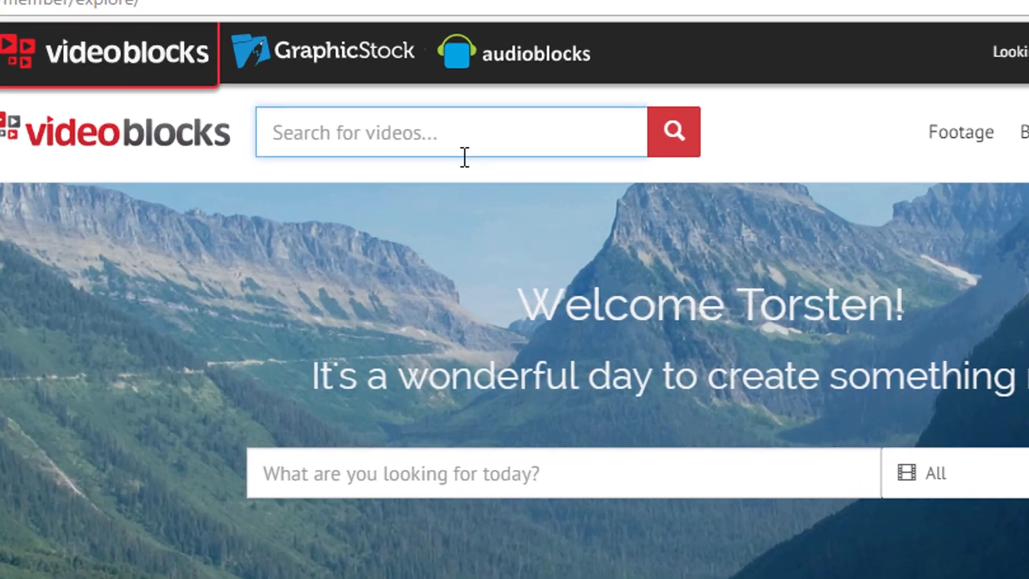
# Step: Search the VideoBlocks library for 'moon'
pyautogui.write('moon')
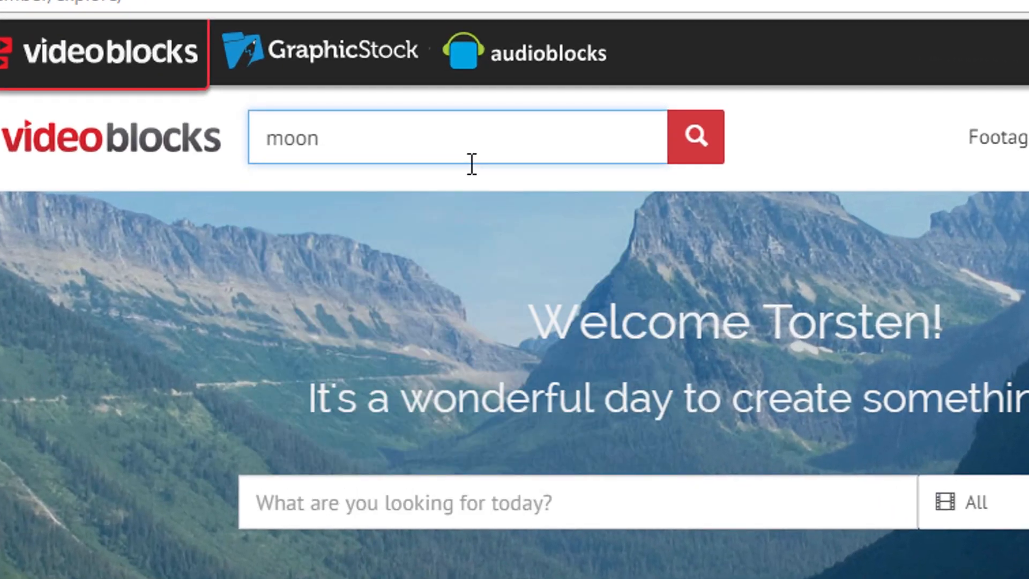
pyautogui.click(695, 137)
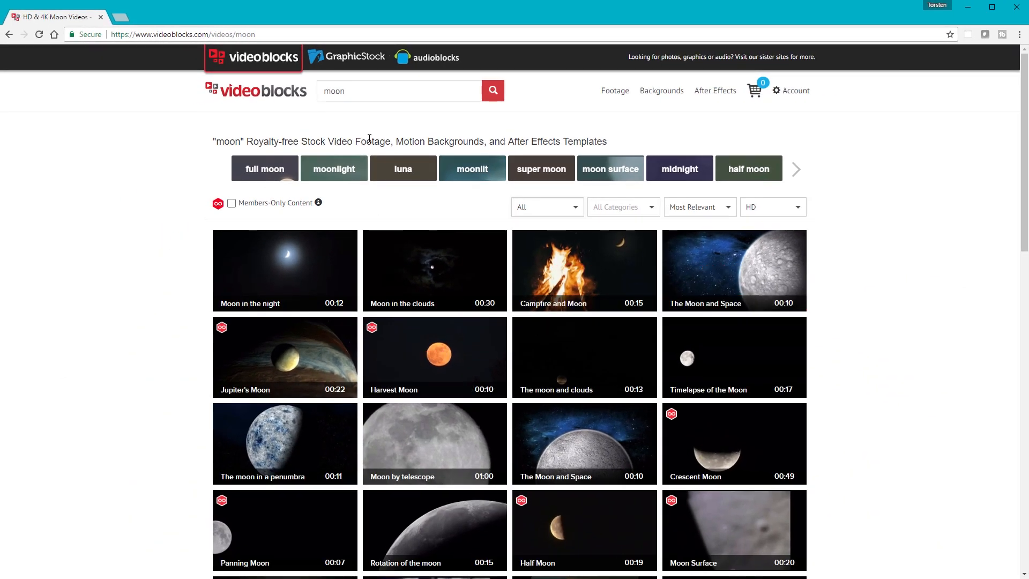
pyautogui.moveTo(310, 134)
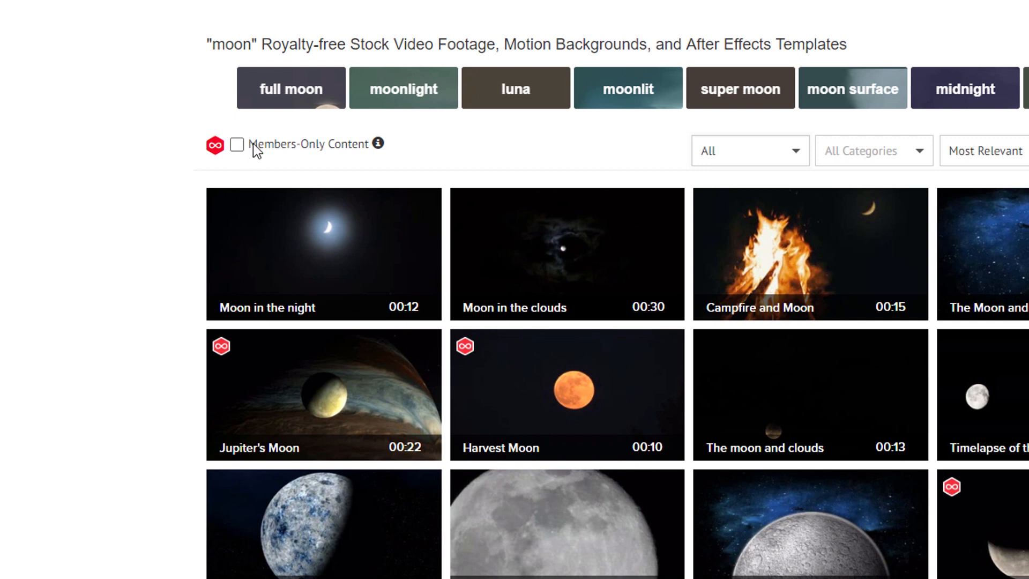
pyautogui.moveTo(163, 211)
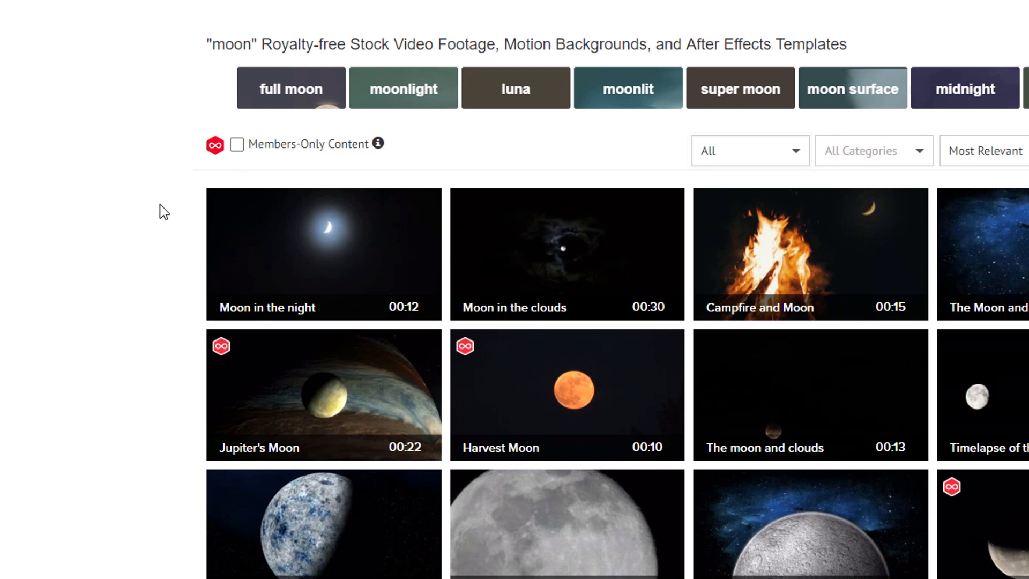
pyautogui.moveTo(527, 242)
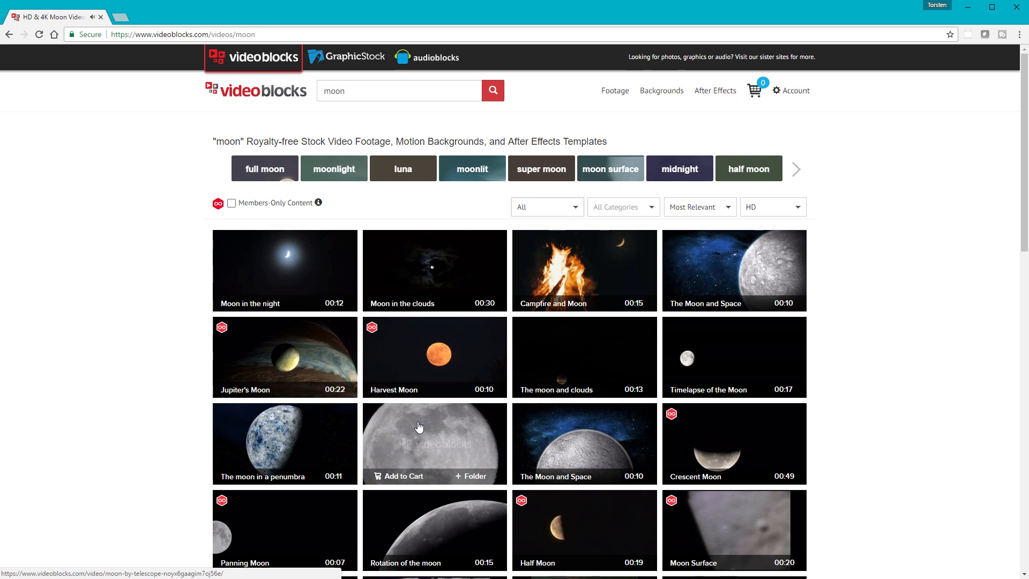
pyautogui.moveTo(419, 231)
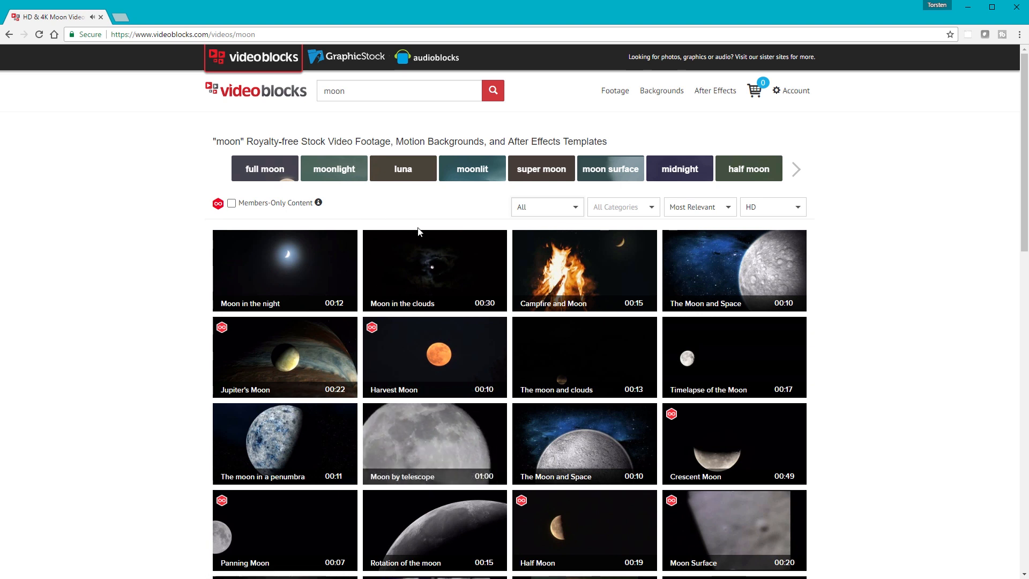
pyautogui.moveTo(553, 276)
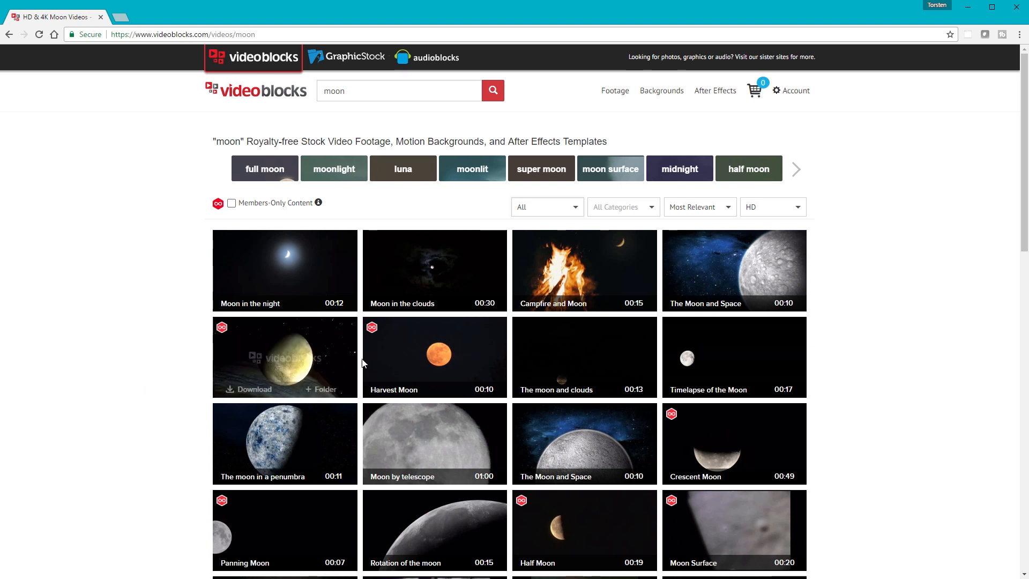
pyautogui.moveTo(299, 361)
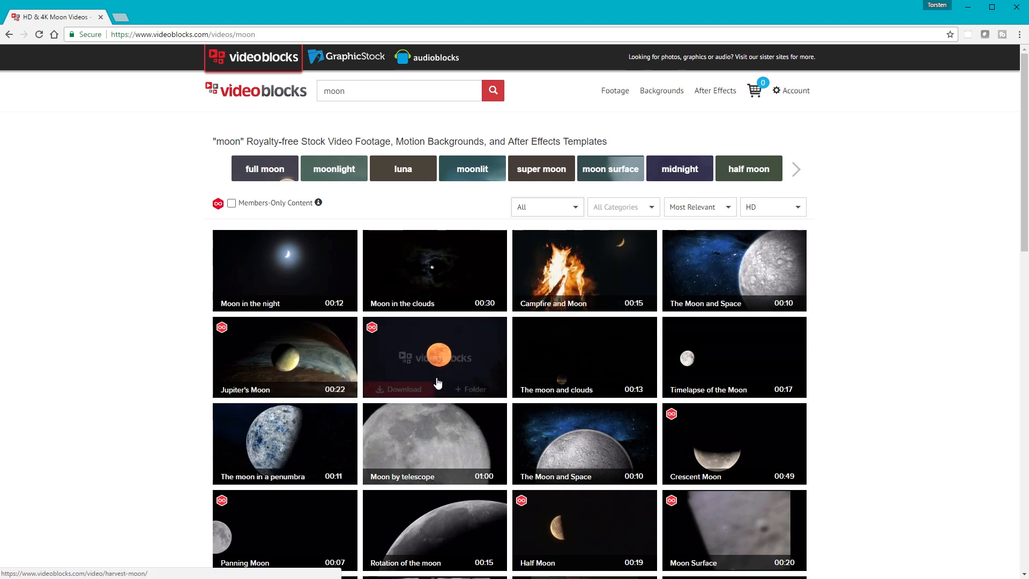
pyautogui.moveTo(380, 373)
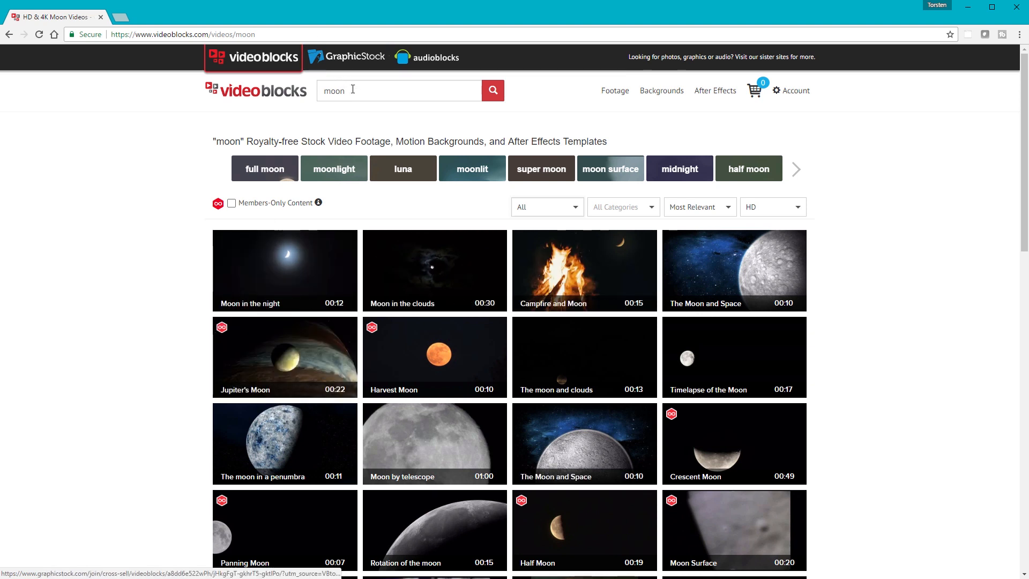
# Step: Replace the moon search term with 'bristol'
pyautogui.doubleClick(333, 90)
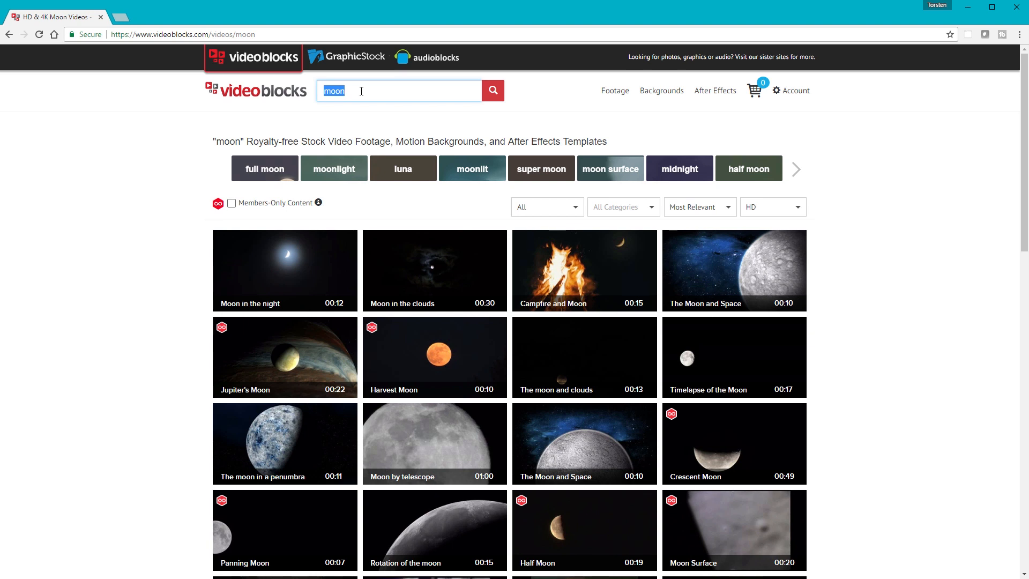
pyautogui.write('bristol')
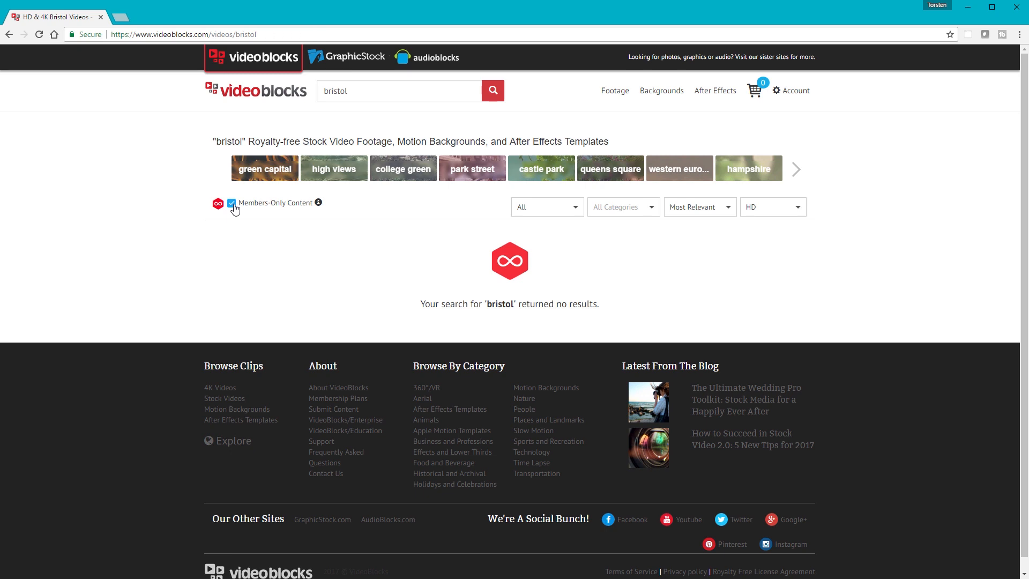
# Step: Clear the Members-Only filter on bristol results, then search for 'bus'
pyautogui.click(232, 203)
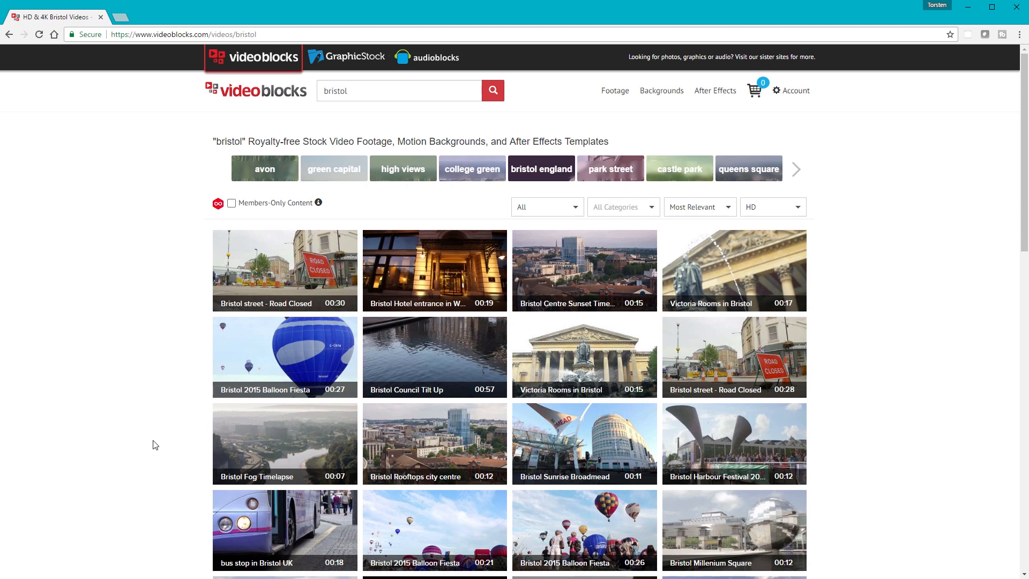
pyautogui.moveTo(284, 530)
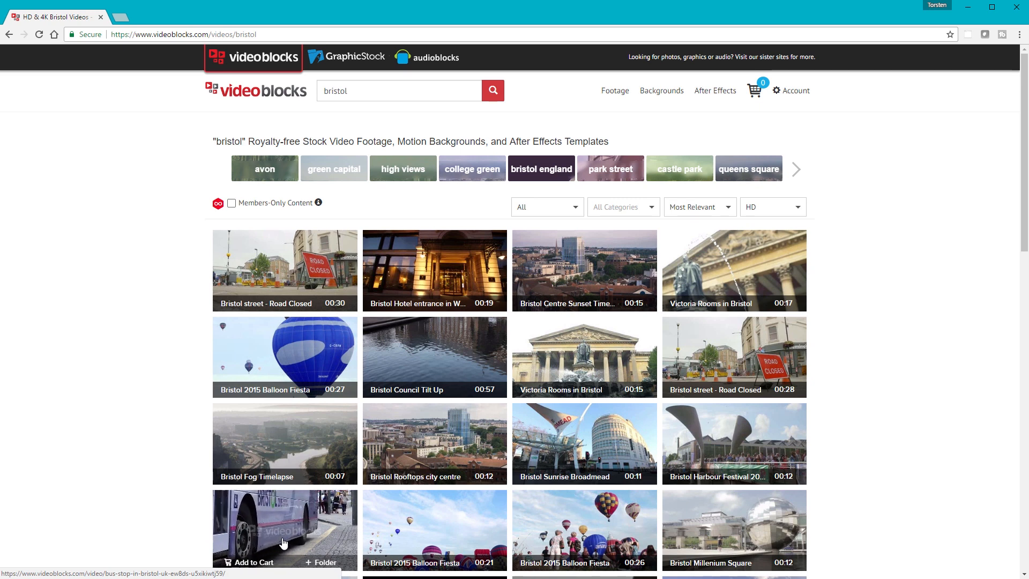
pyautogui.moveTo(403, 131)
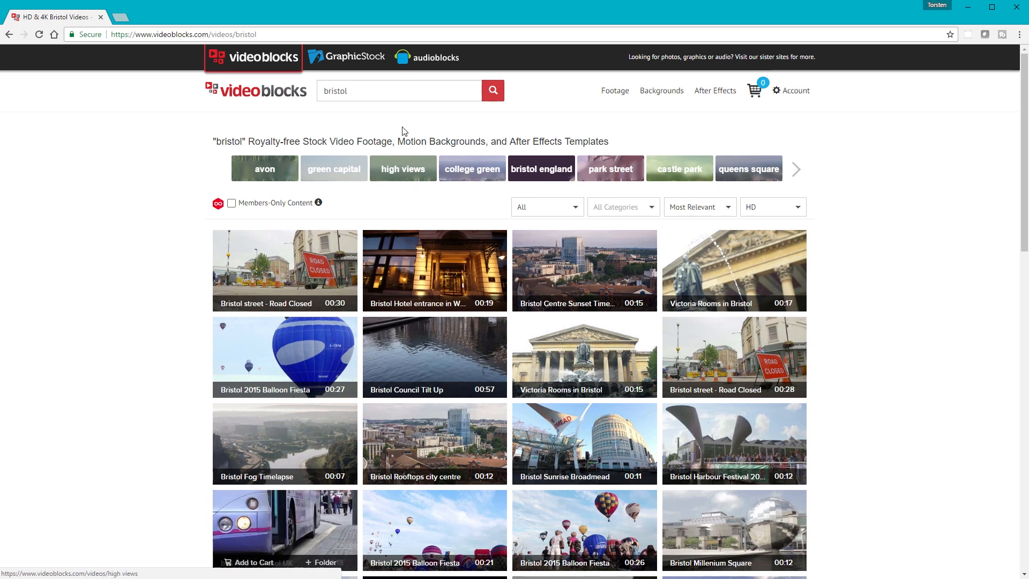
pyautogui.click(399, 90)
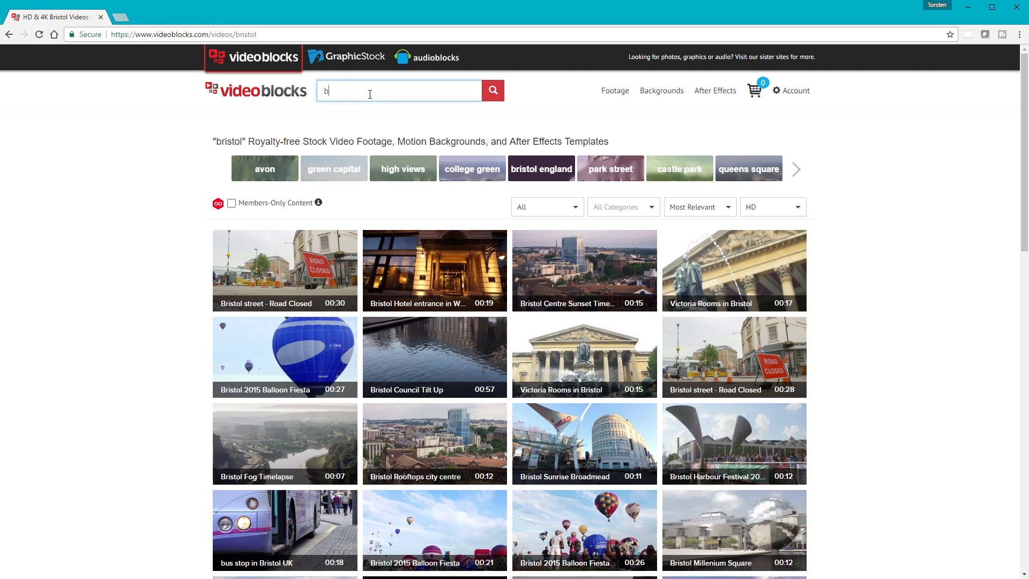
pyautogui.write('us')
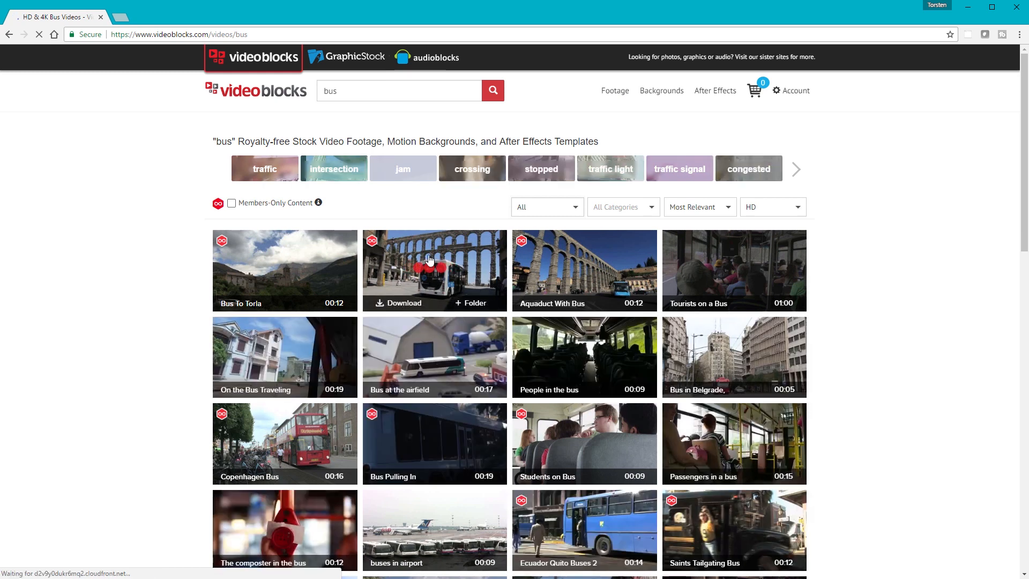
pyautogui.click(231, 202)
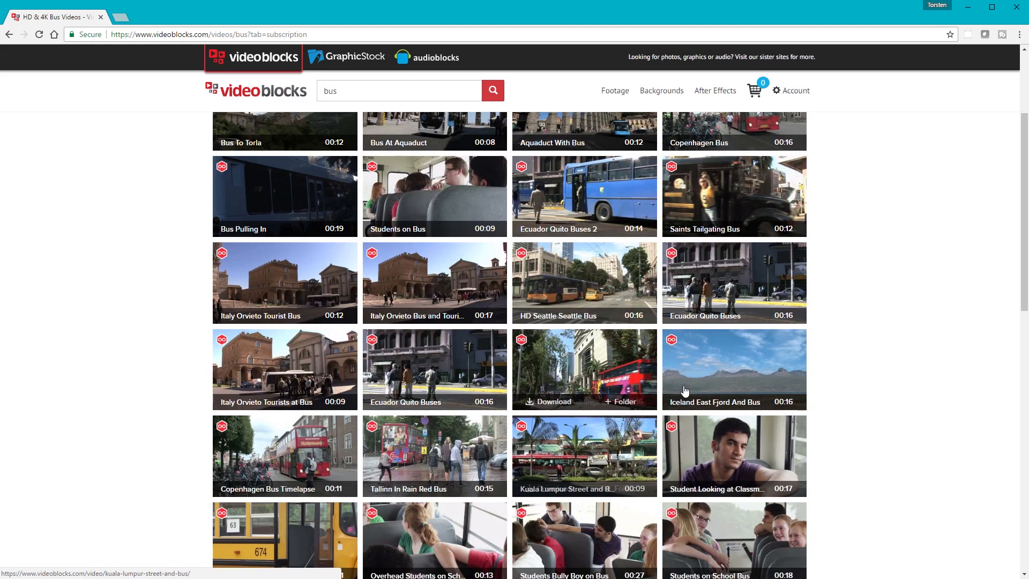
pyautogui.scroll(-3)
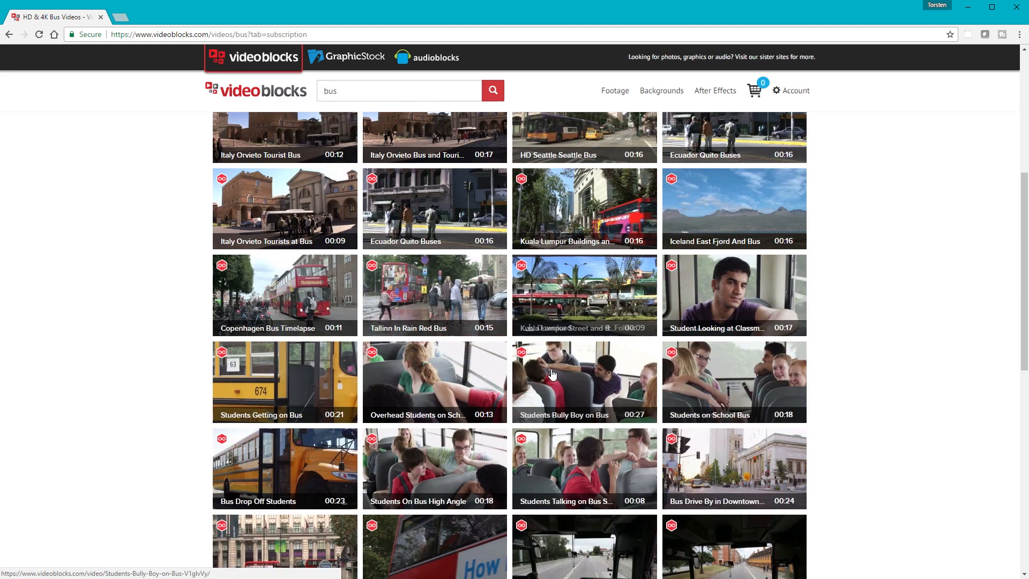
pyautogui.scroll(-3)
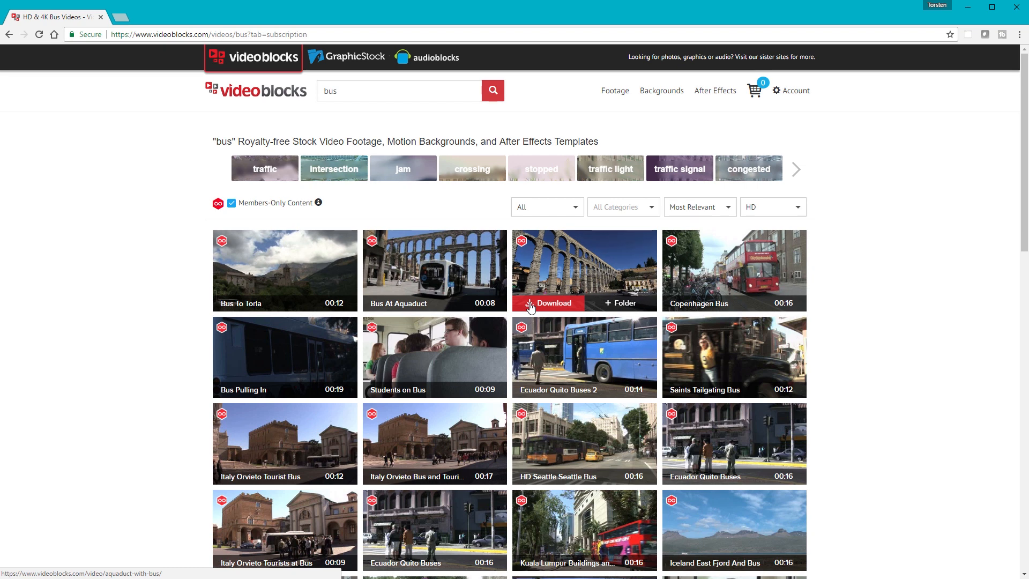
pyautogui.moveTo(458, 261)
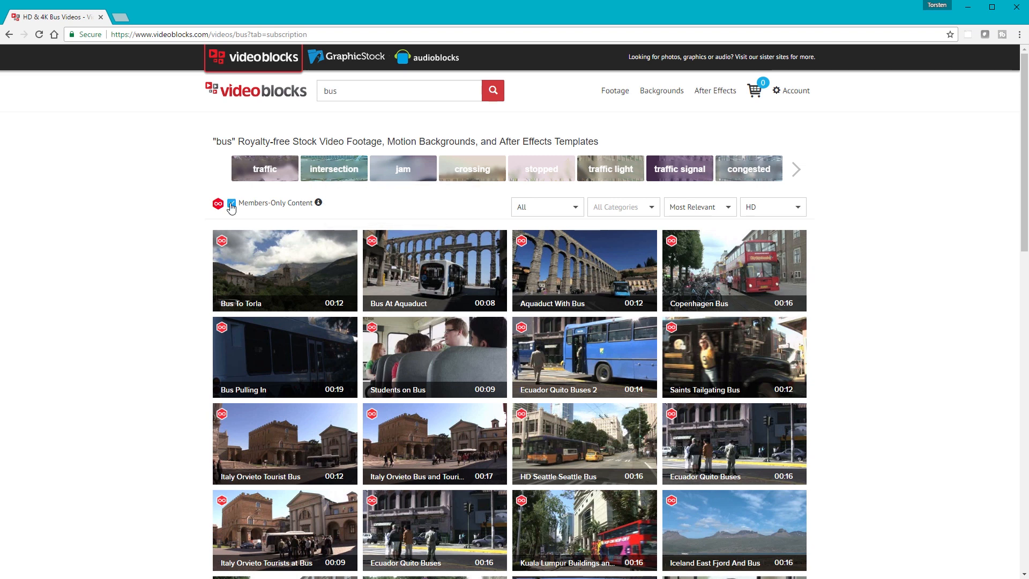
pyautogui.click(231, 203)
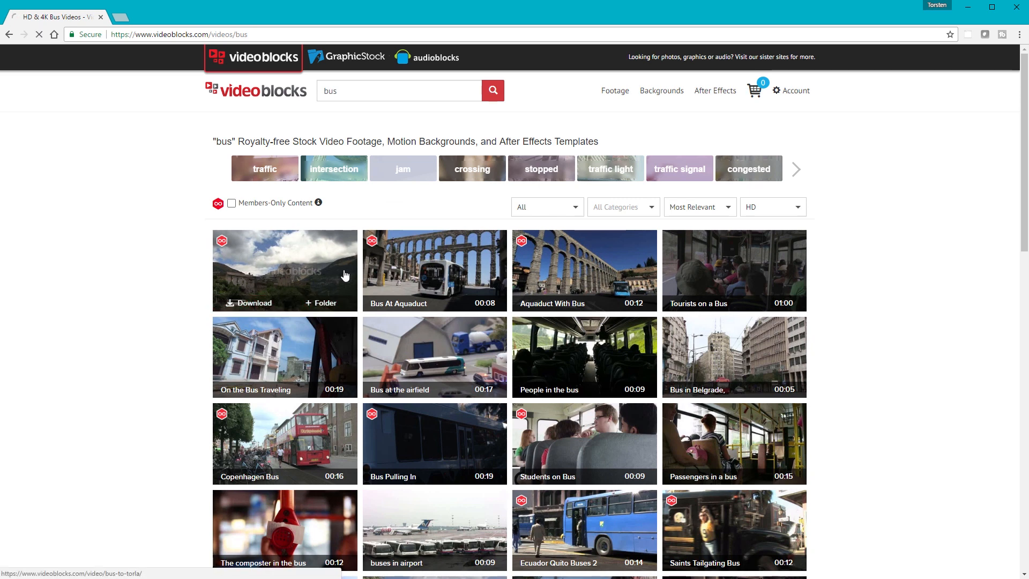
# Step: Open the Bus To Torla clip page and pause its preview
pyautogui.click(284, 270)
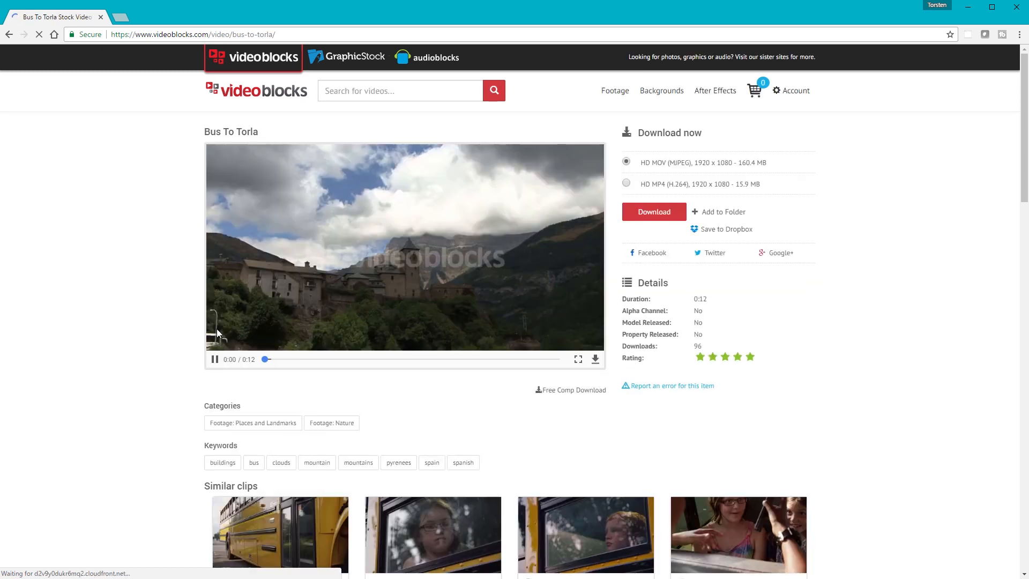
pyautogui.click(213, 359)
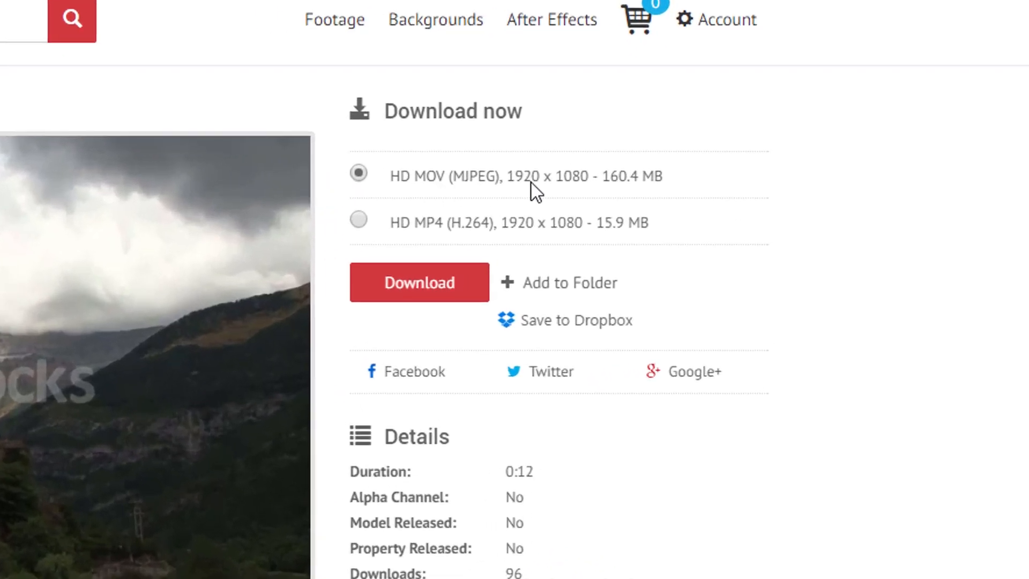
pyautogui.moveTo(664, 150)
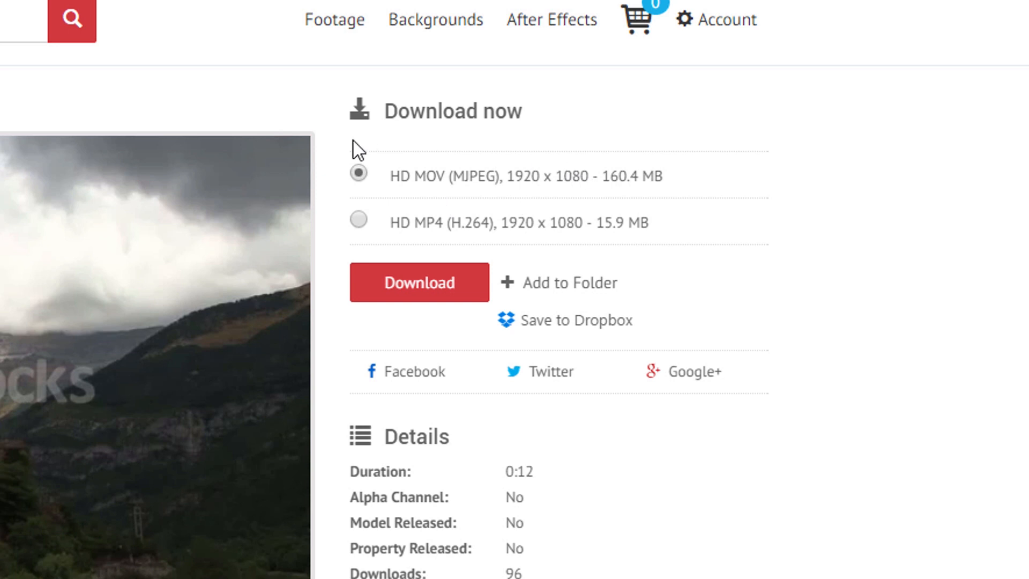
pyautogui.moveTo(450, 193)
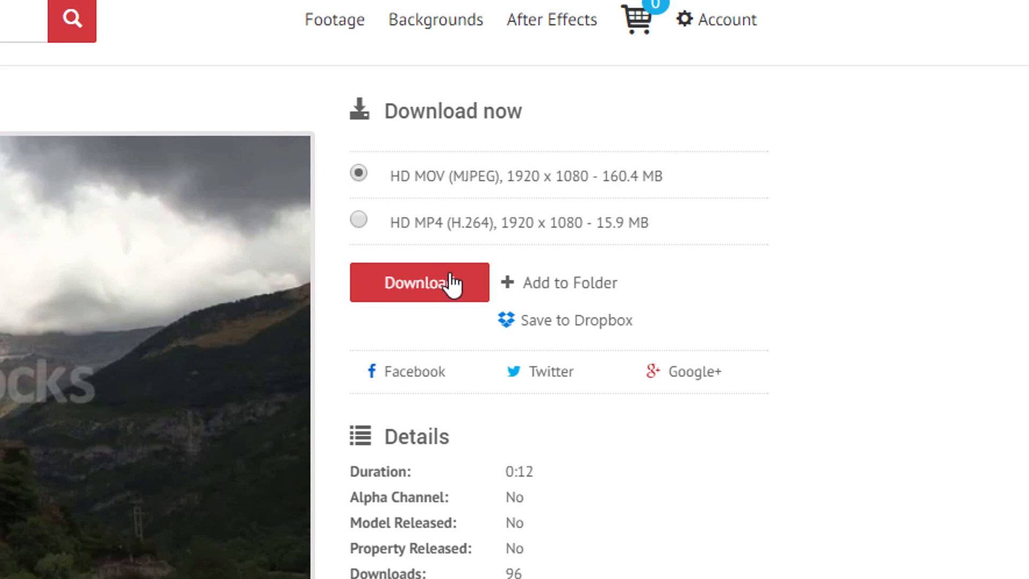
pyautogui.moveTo(466, 182)
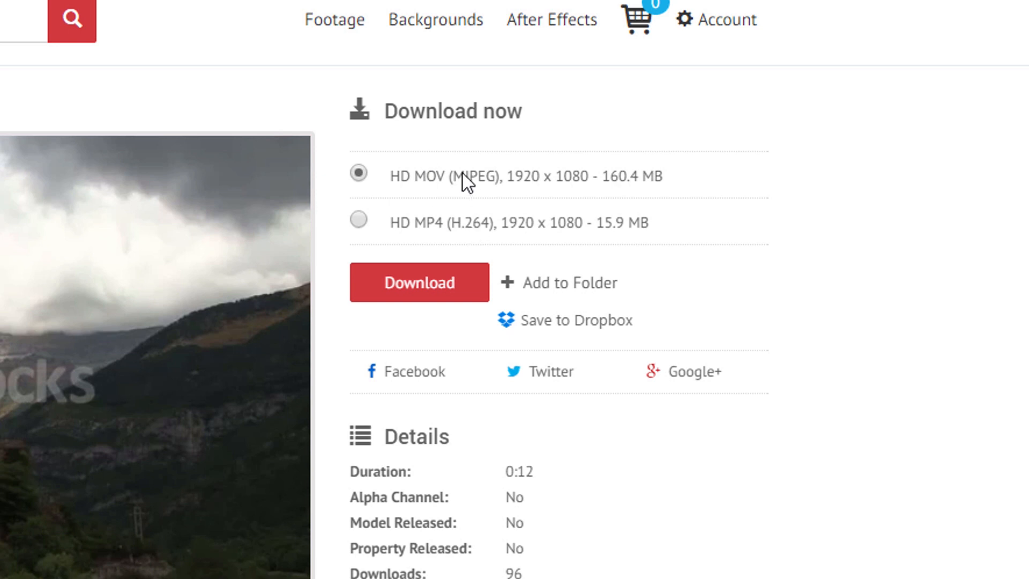
pyautogui.moveTo(438, 209)
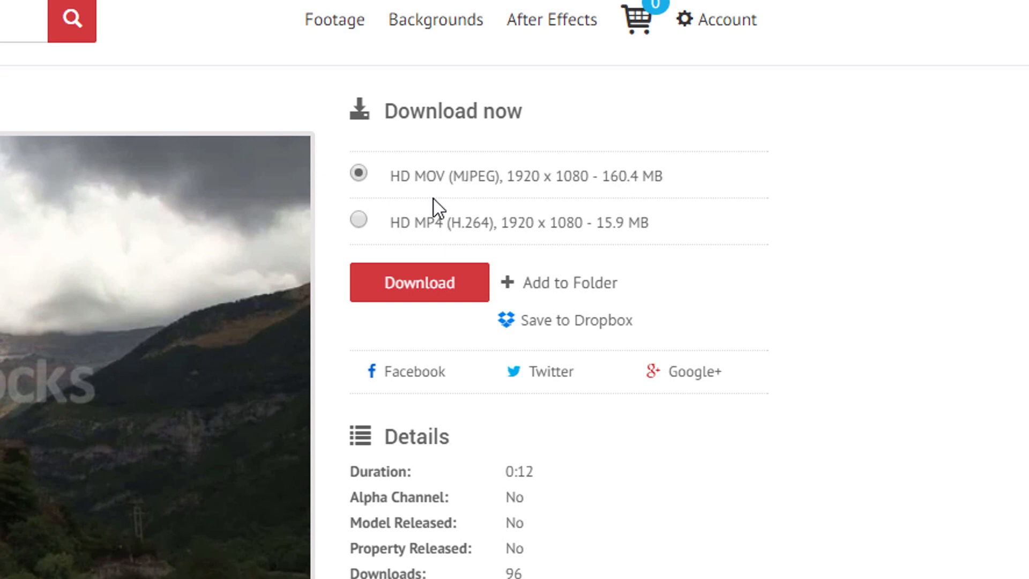
pyautogui.moveTo(436, 210)
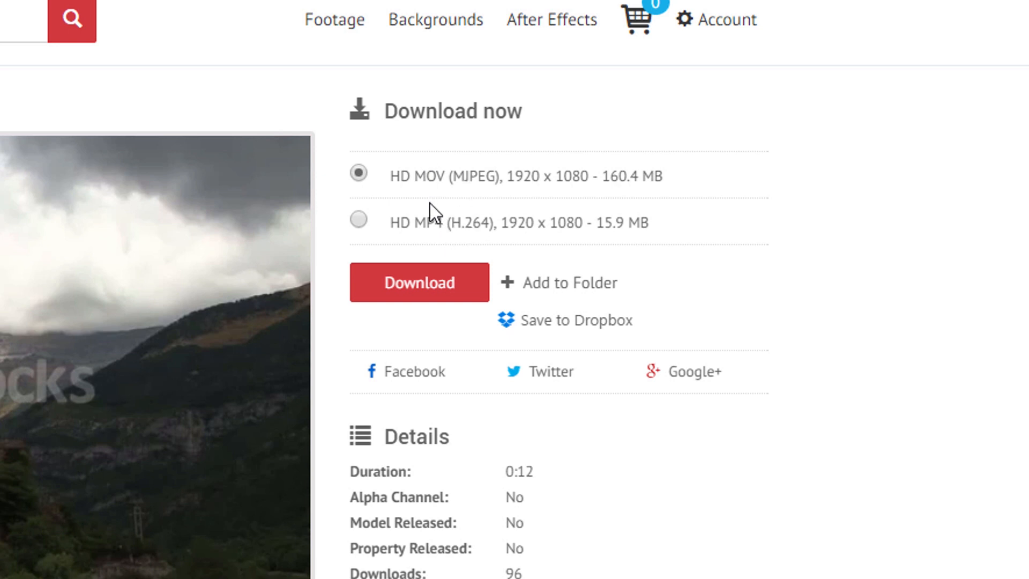
pyautogui.moveTo(410, 192)
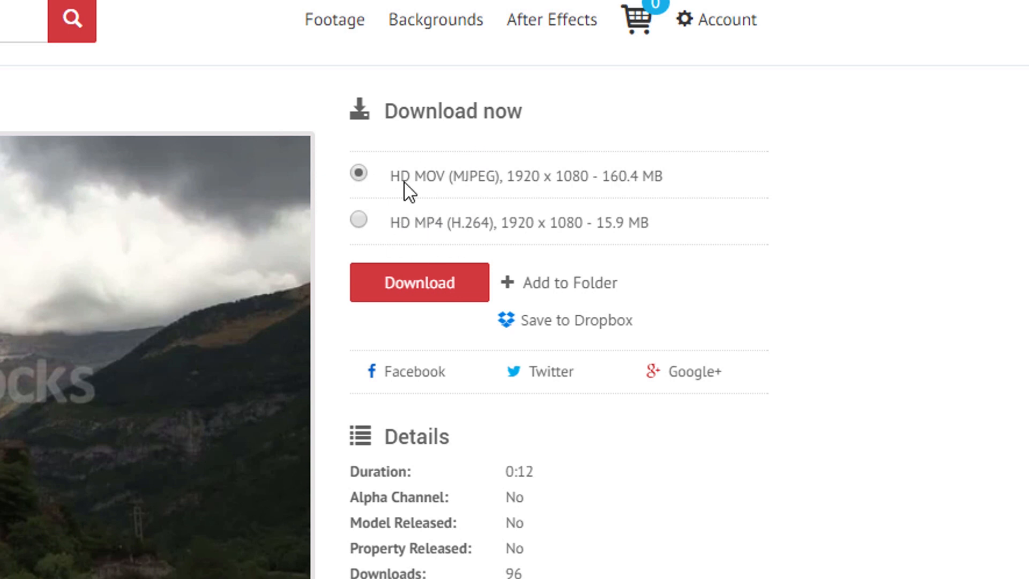
pyautogui.moveTo(437, 148)
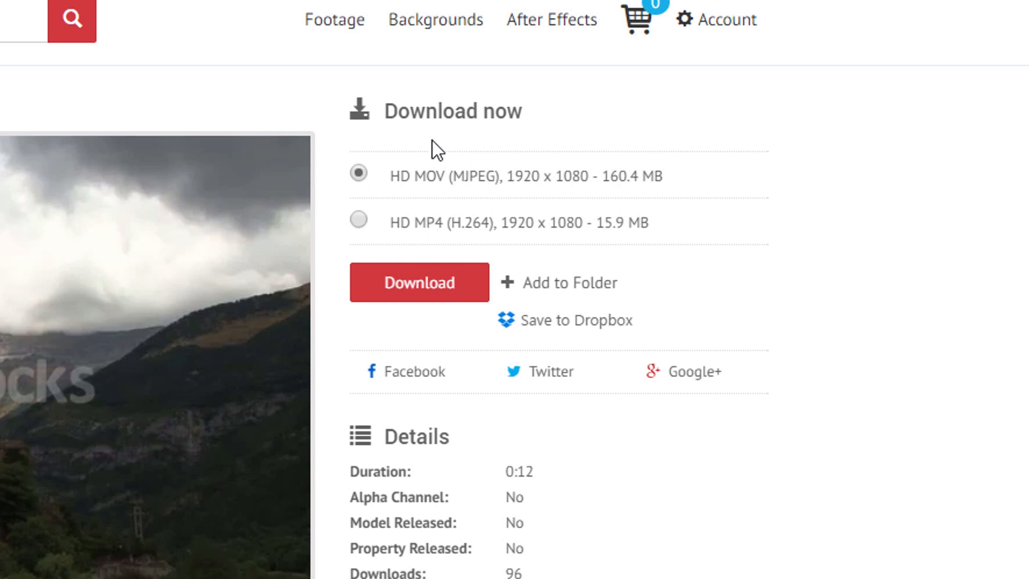
pyautogui.moveTo(495, 204)
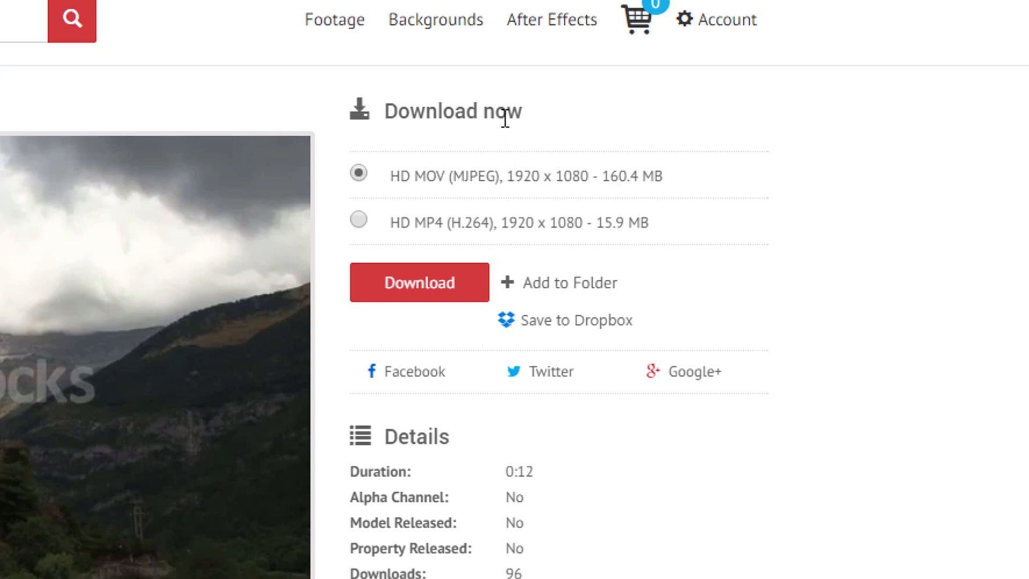
pyautogui.moveTo(576, 143)
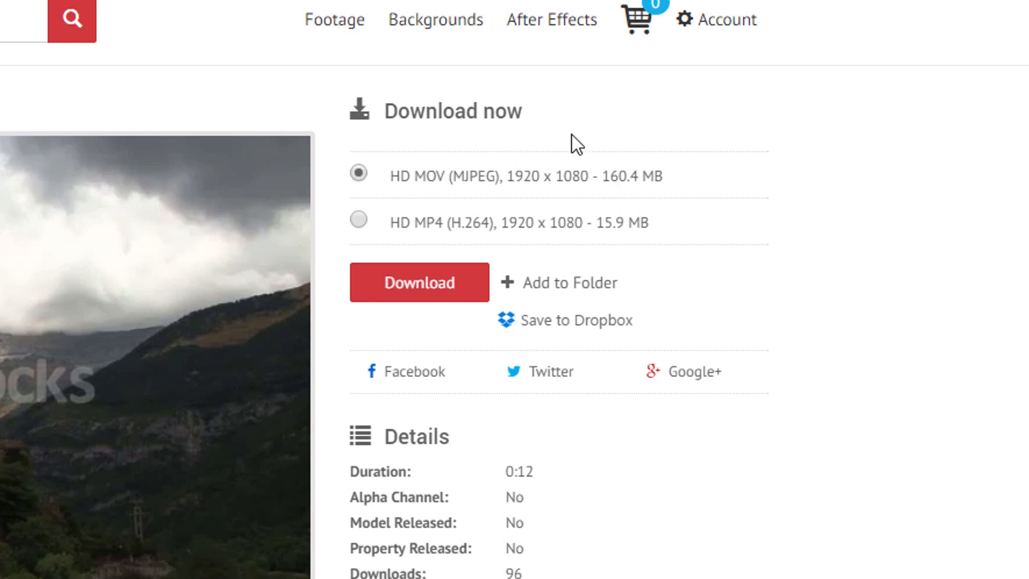
pyautogui.moveTo(550, 141)
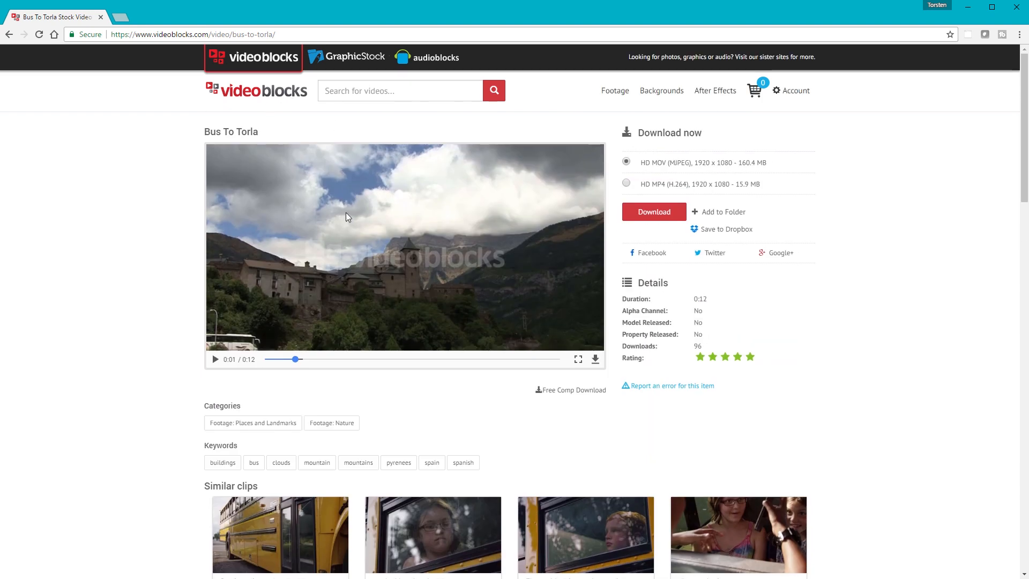
pyautogui.scroll(-3)
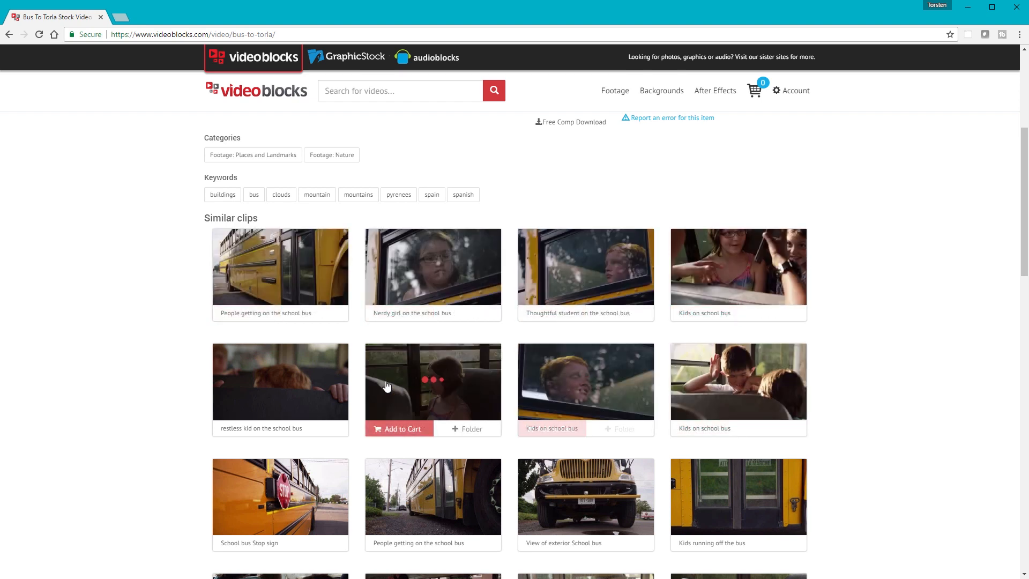
pyautogui.moveTo(732, 511)
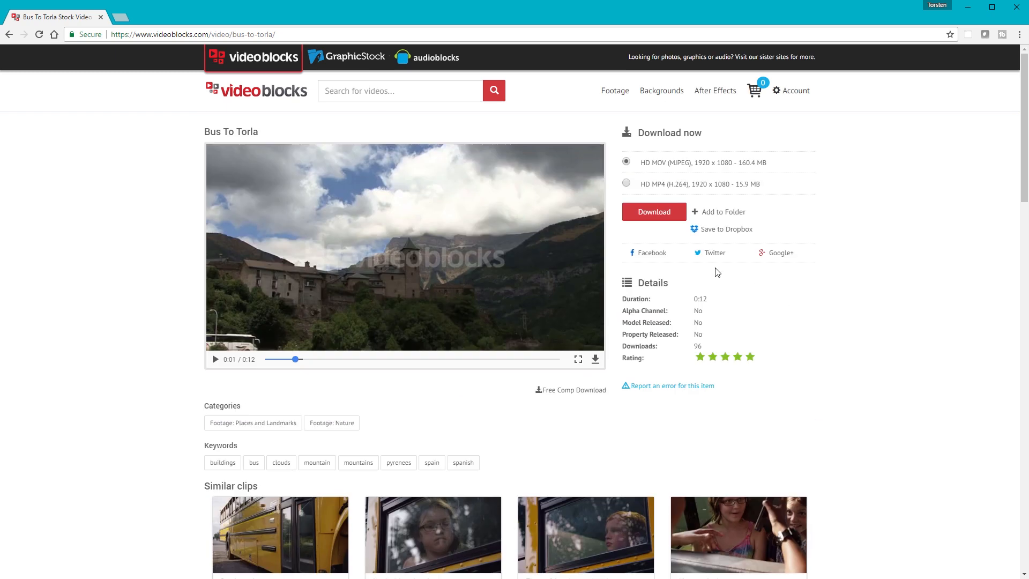
pyautogui.click(615, 91)
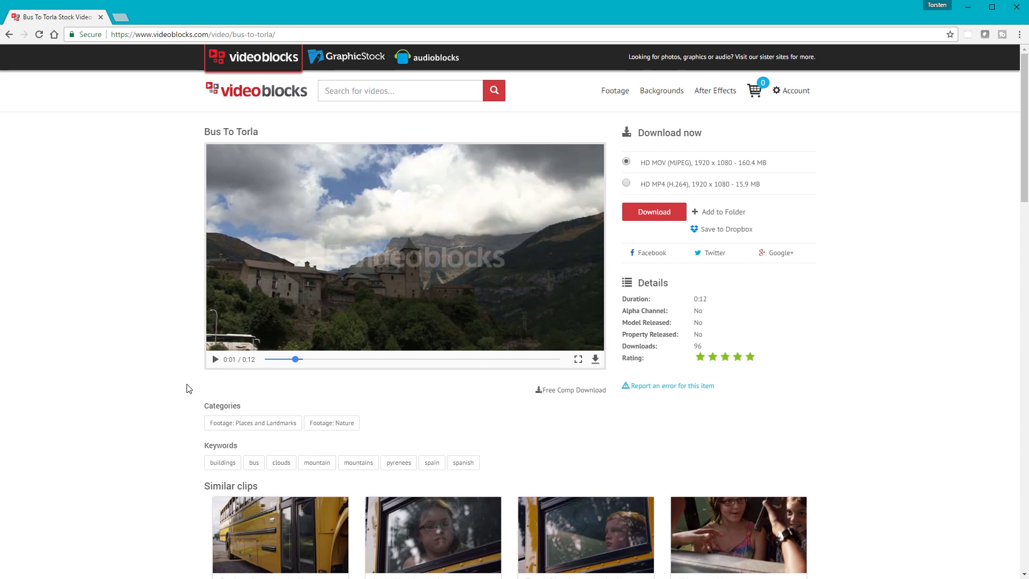
pyautogui.moveTo(576, 109)
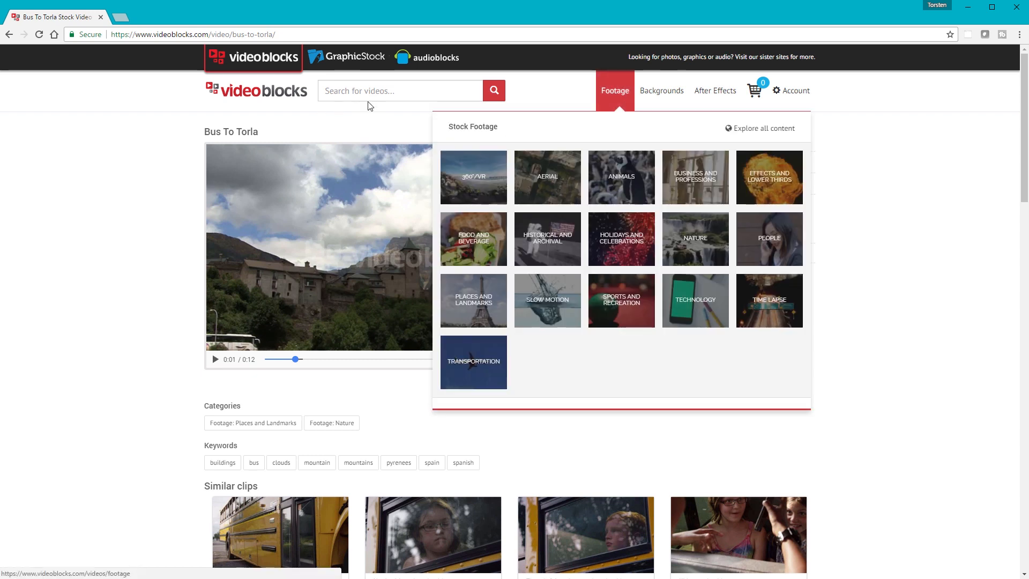
# Step: Search VideoBlocks for 'rivers' footage
pyautogui.click(401, 90)
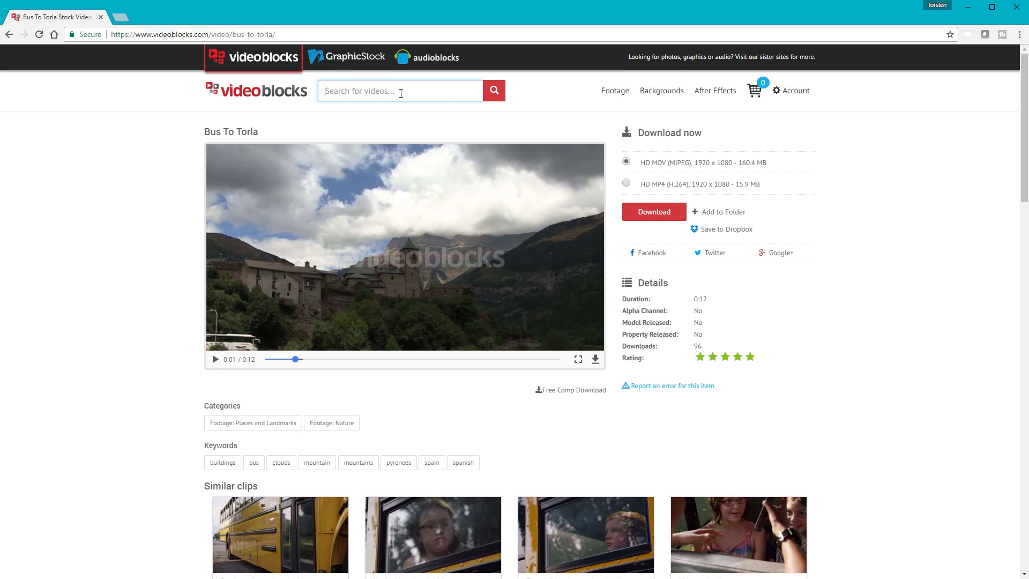
pyautogui.write('rivers')
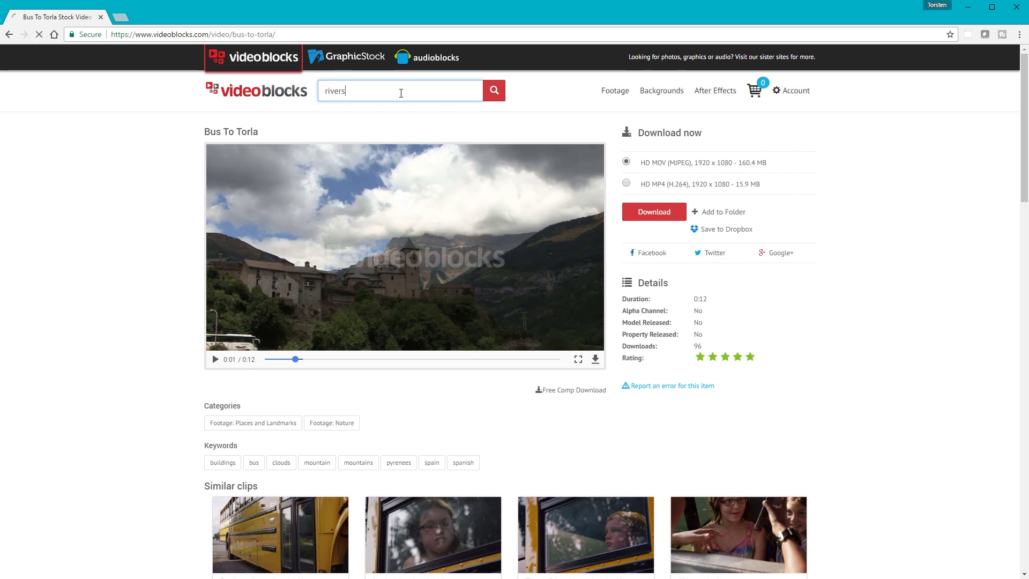
pyautogui.click(493, 90)
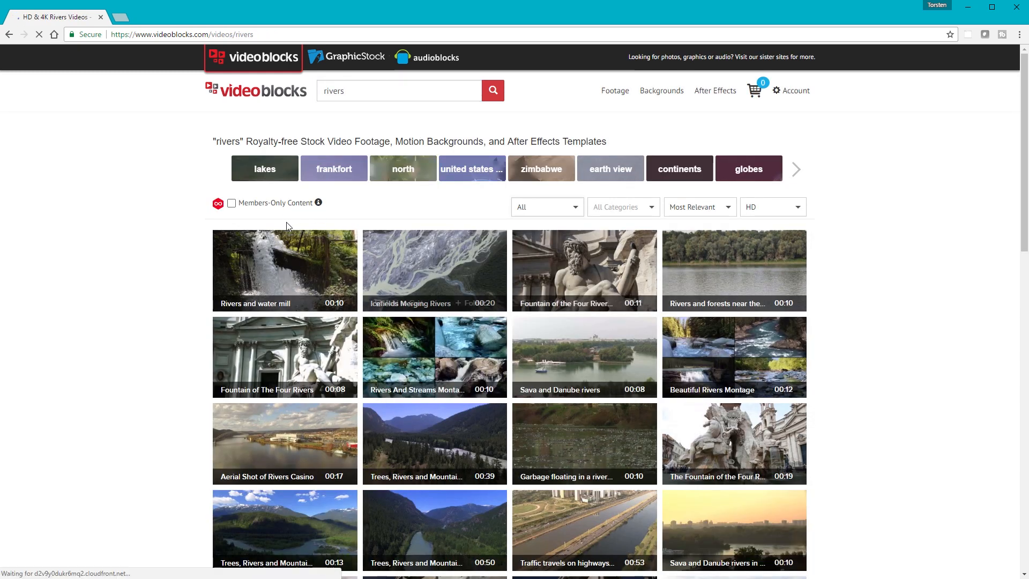
# Step: Browse rivers results with Members-Only Content ticked, then untick it to show all
pyautogui.click(231, 203)
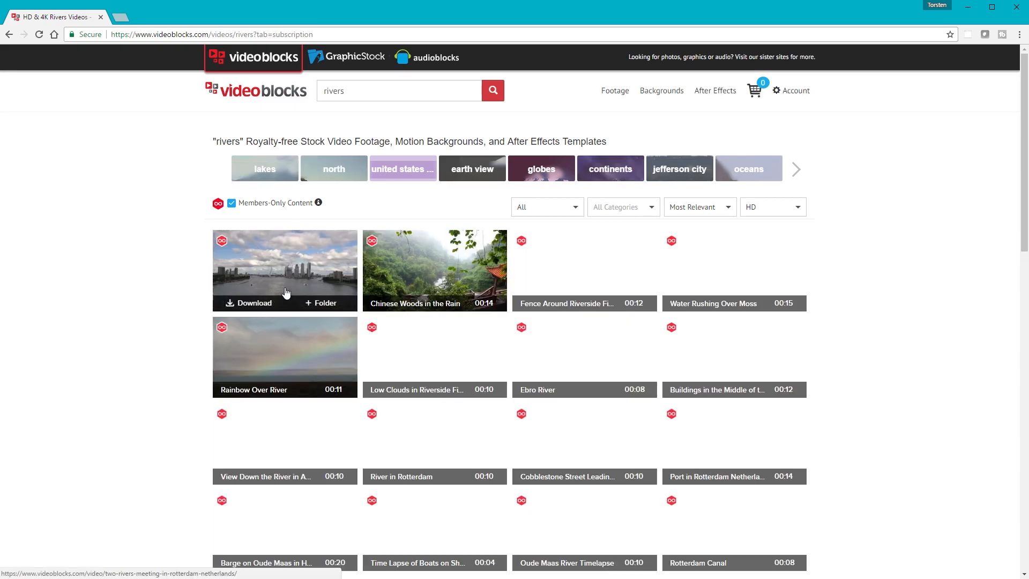
pyautogui.scroll(-3)
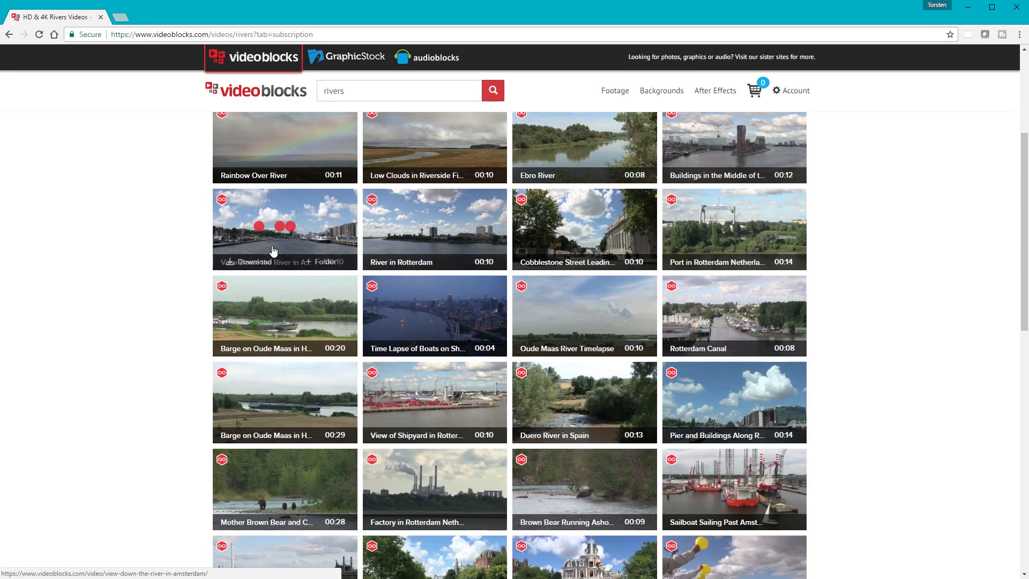
pyautogui.scroll(-3)
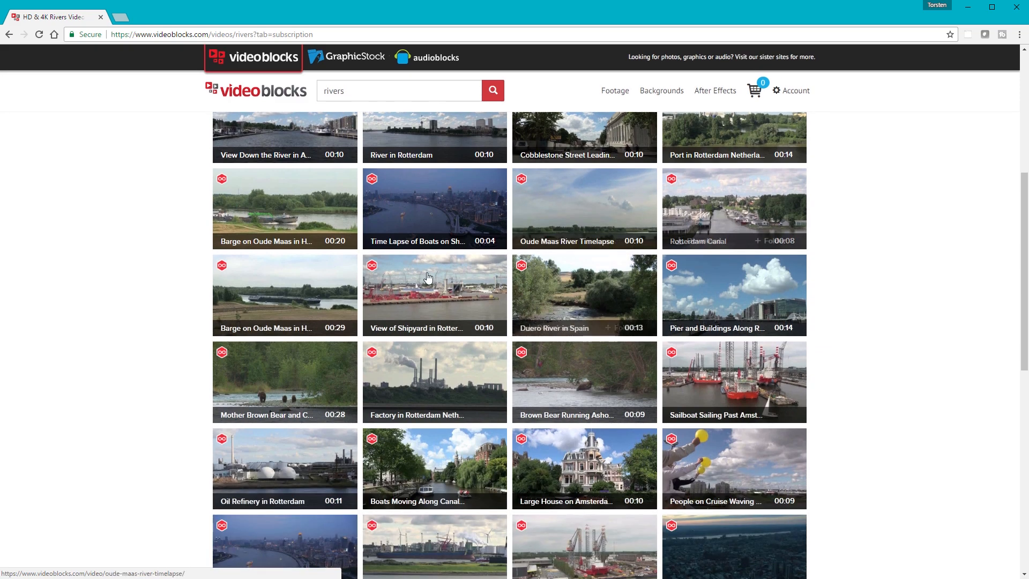
pyautogui.scroll(3)
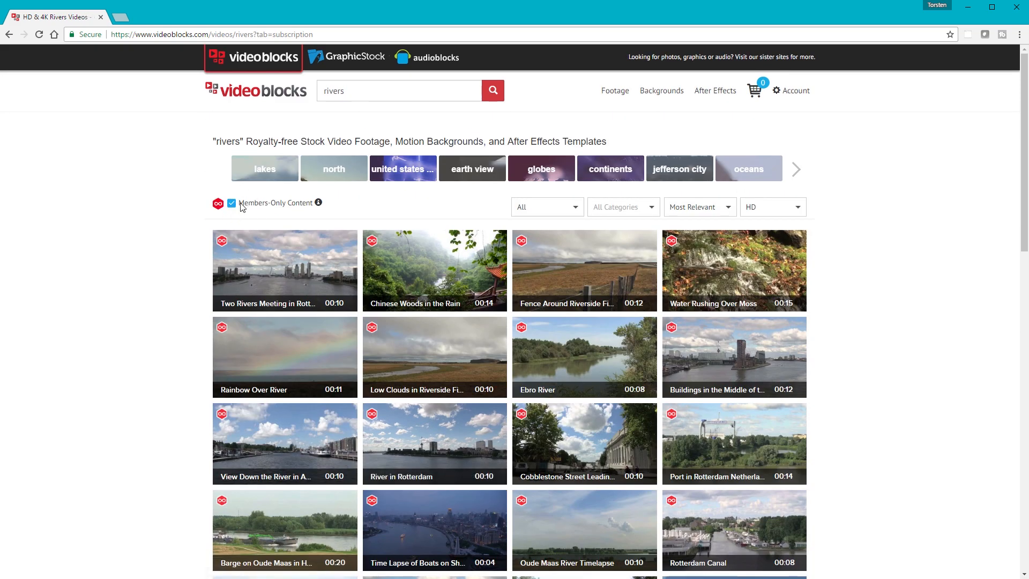
pyautogui.click(231, 203)
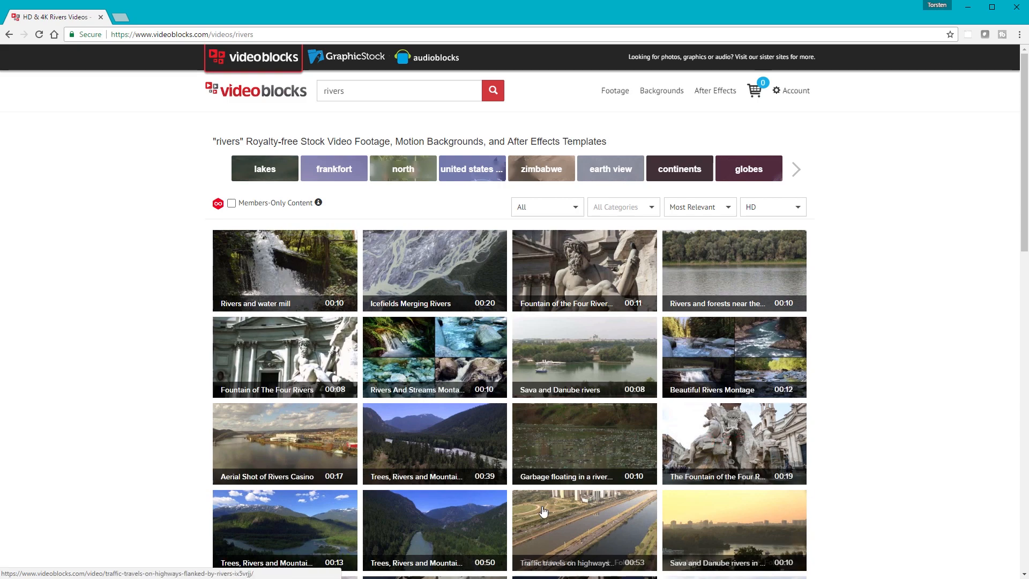
# Step: Scroll through the rivers results looking for Fountain of The Four Rivers
pyautogui.scroll(-3)
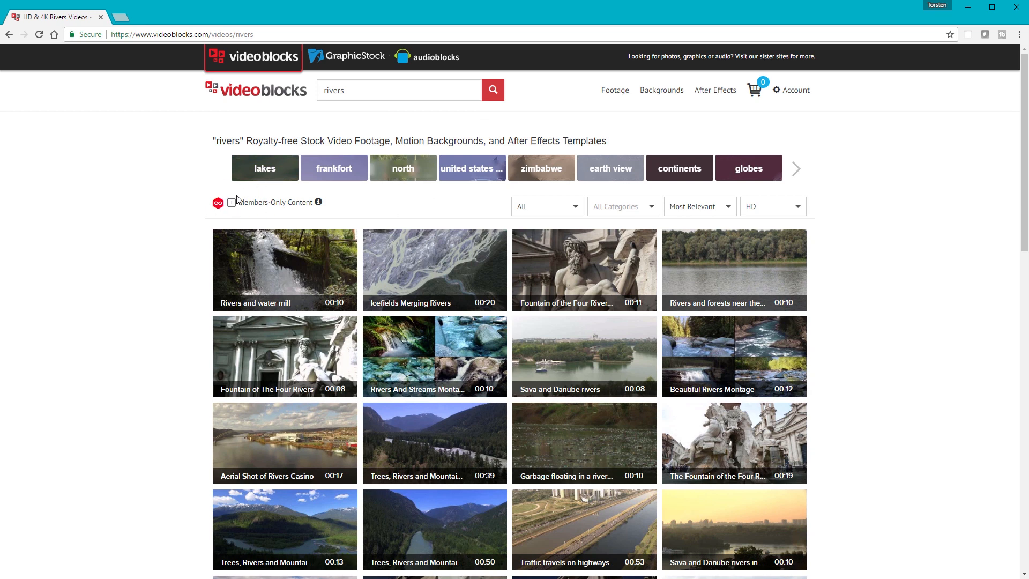
pyautogui.moveTo(240, 200)
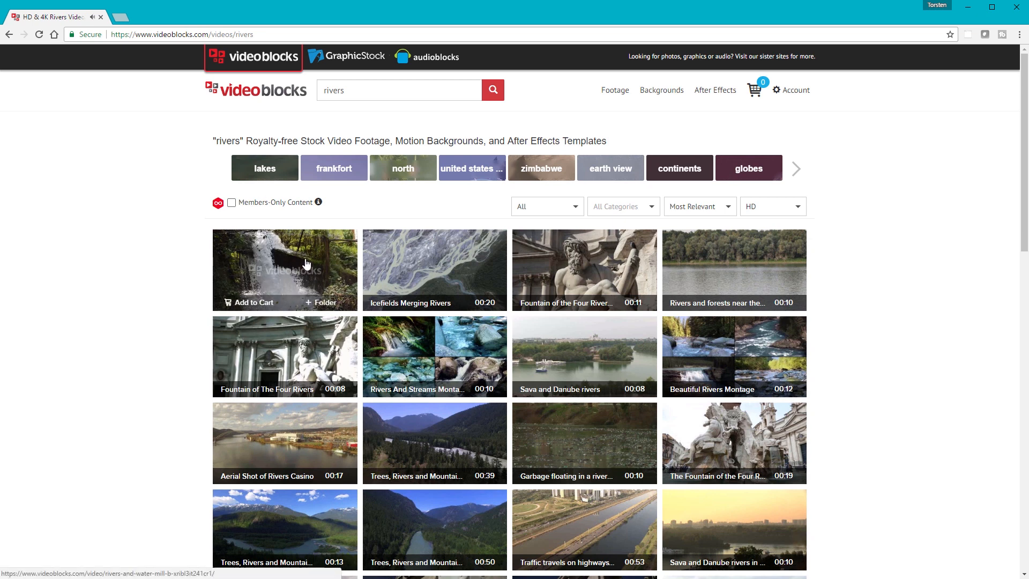
pyautogui.moveTo(27, 370)
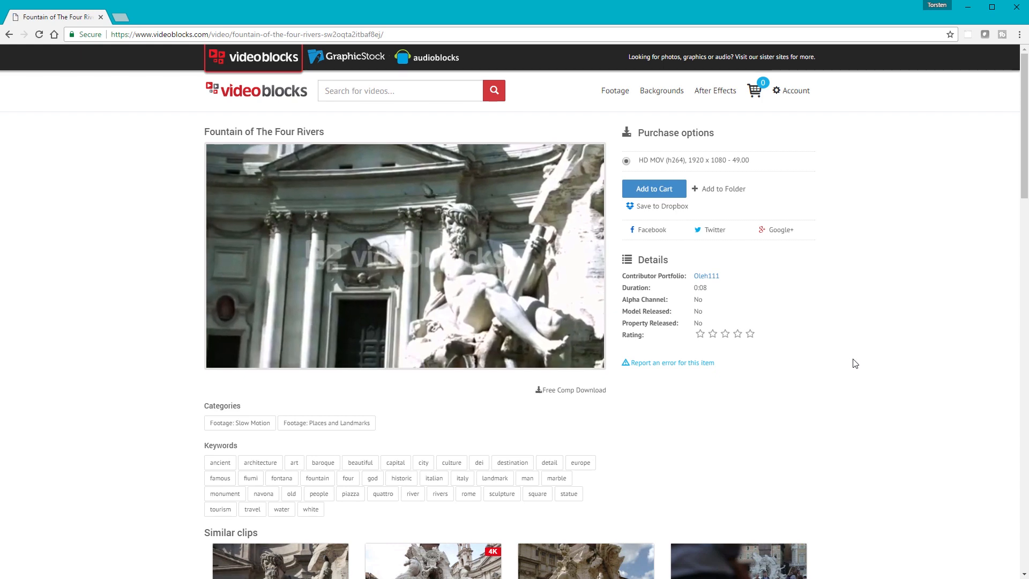
# Step: Add the HD Fountain of The Four Rivers clip to the cart, then play and pause its preview
pyautogui.scroll(-3)
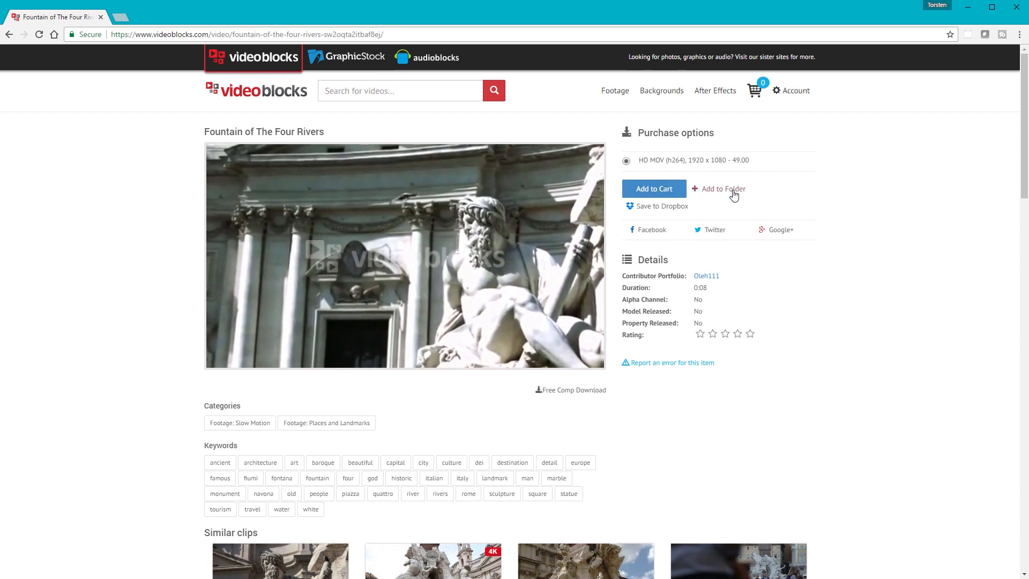
pyautogui.click(653, 188)
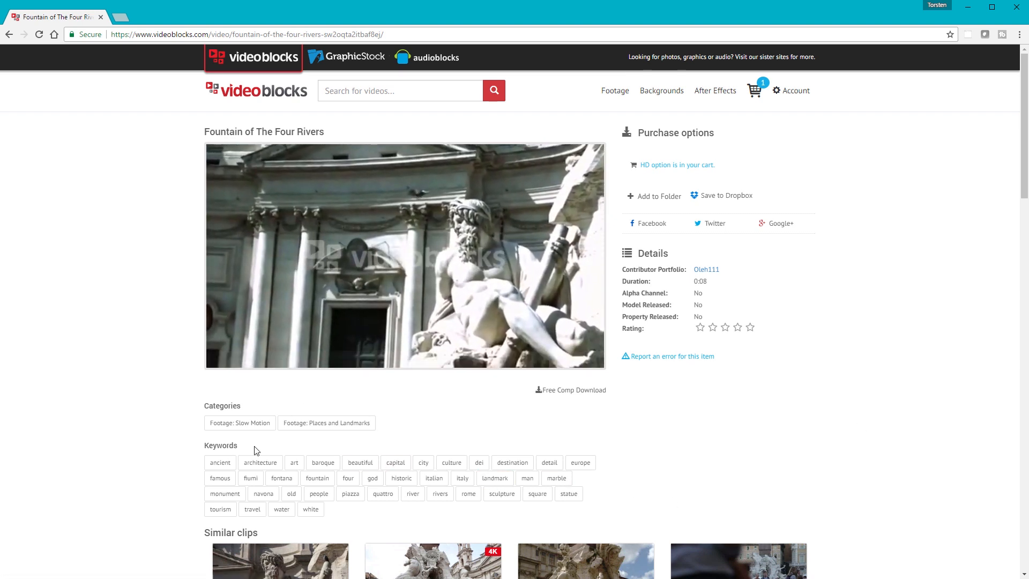
pyautogui.click(404, 256)
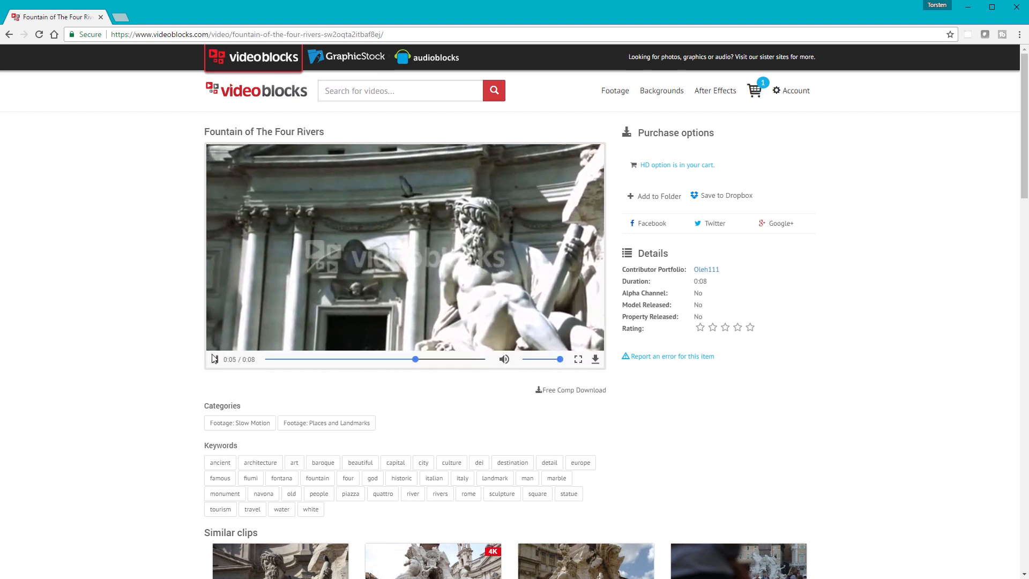
pyautogui.click(796, 90)
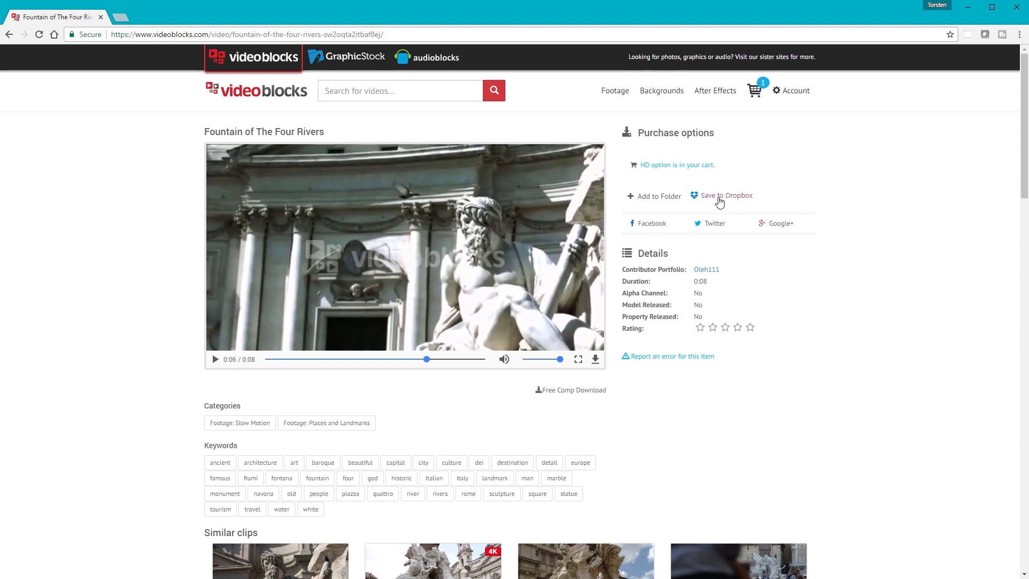
pyautogui.moveTo(725, 195)
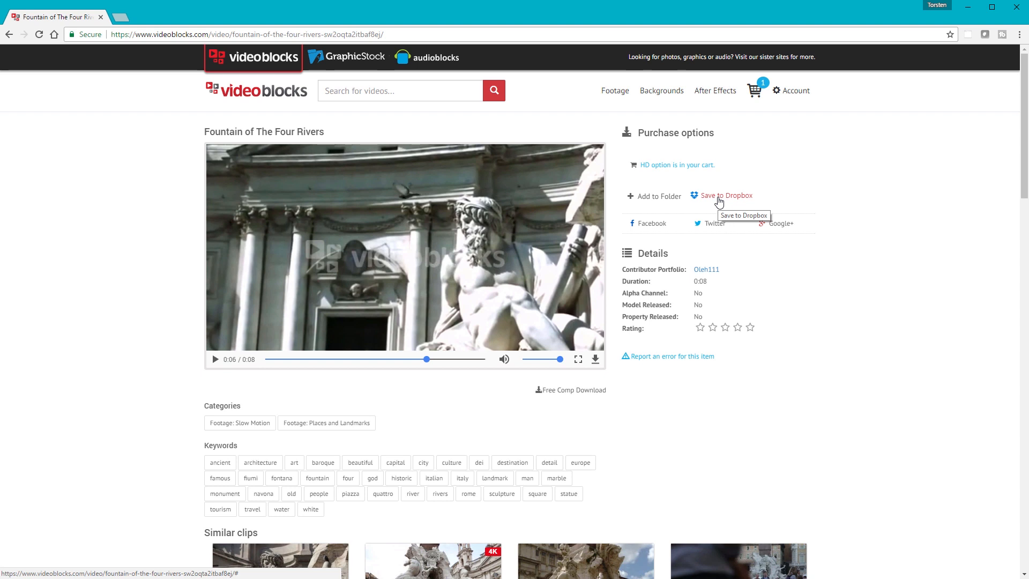
pyautogui.moveTo(801, 214)
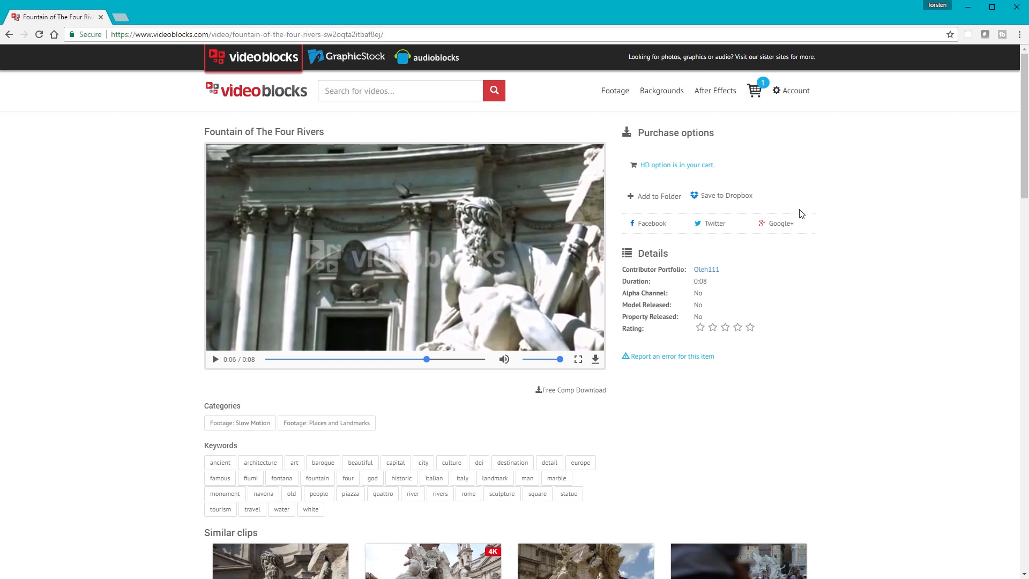
pyautogui.moveTo(856, 292)
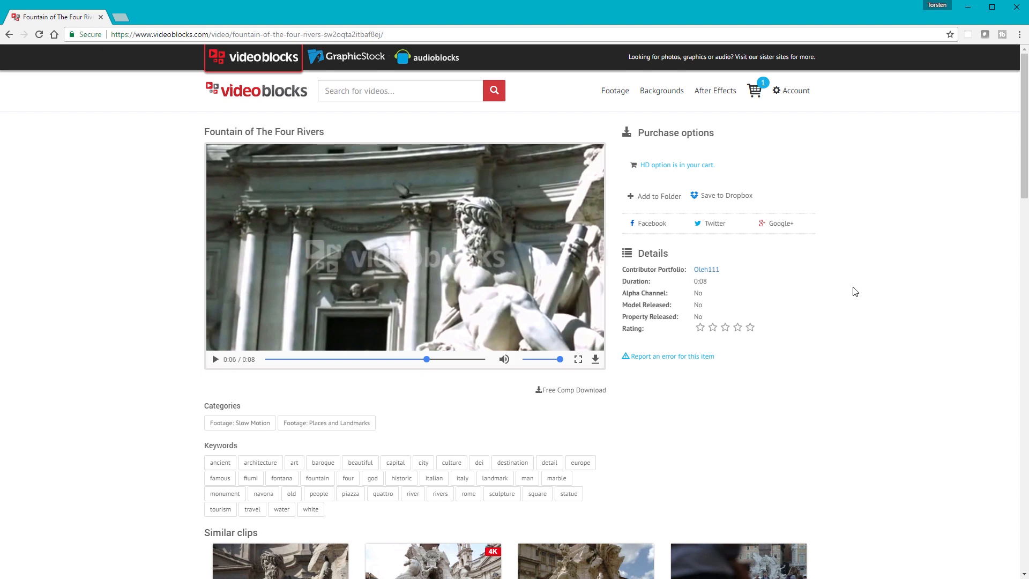
pyautogui.moveTo(851, 290)
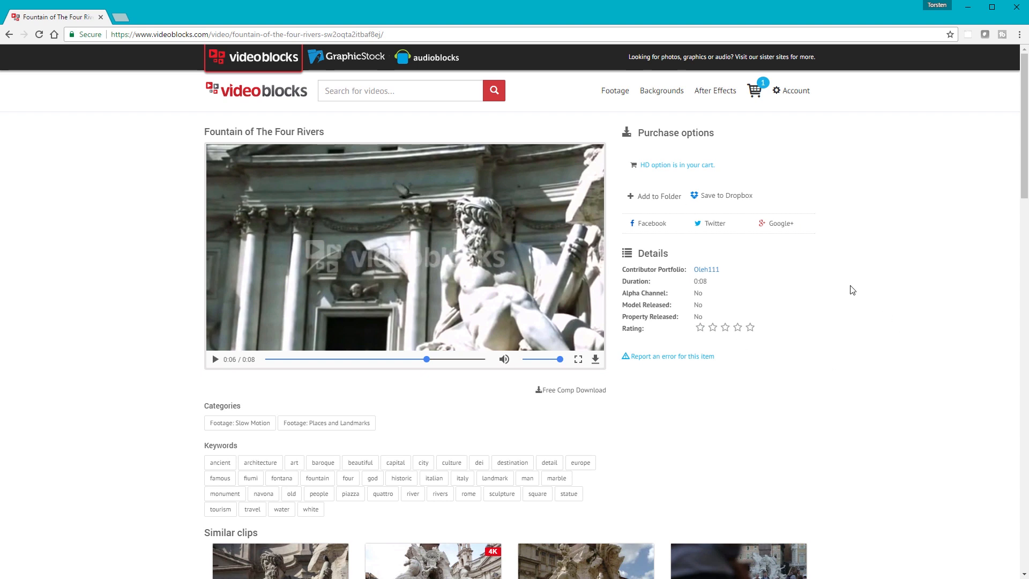
pyautogui.scroll(-3)
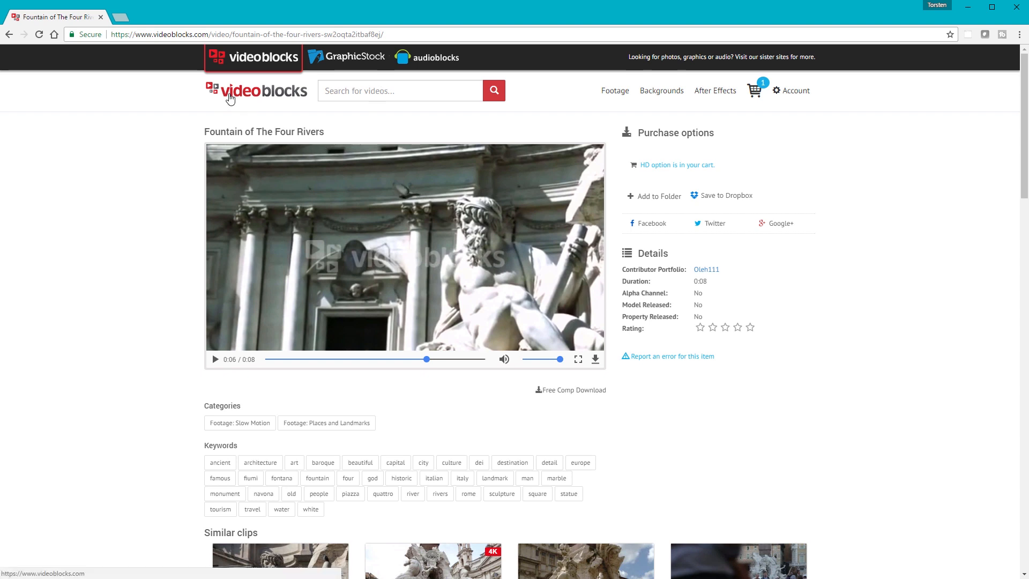
pyautogui.moveTo(252, 96)
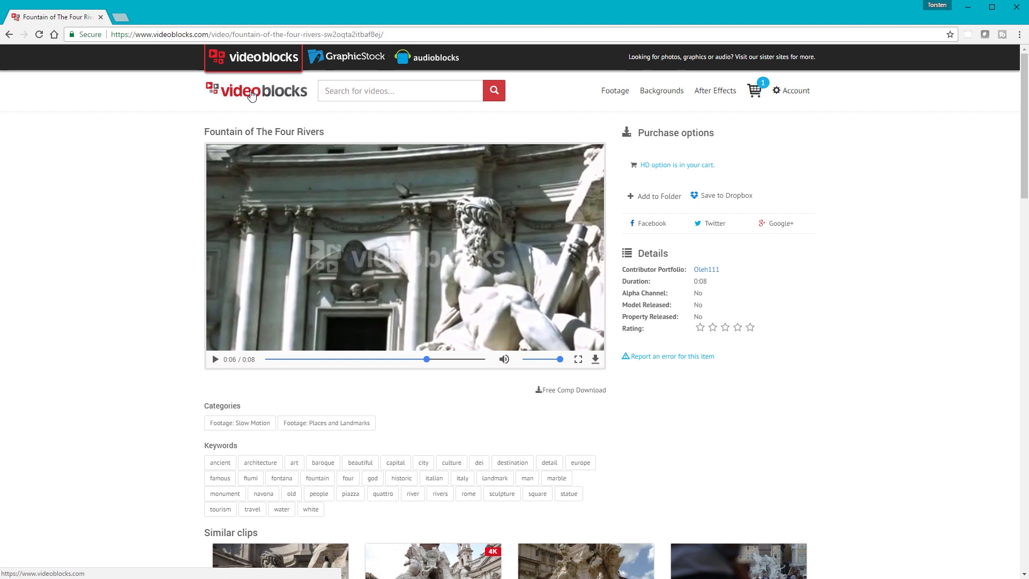
pyautogui.moveTo(93, 242)
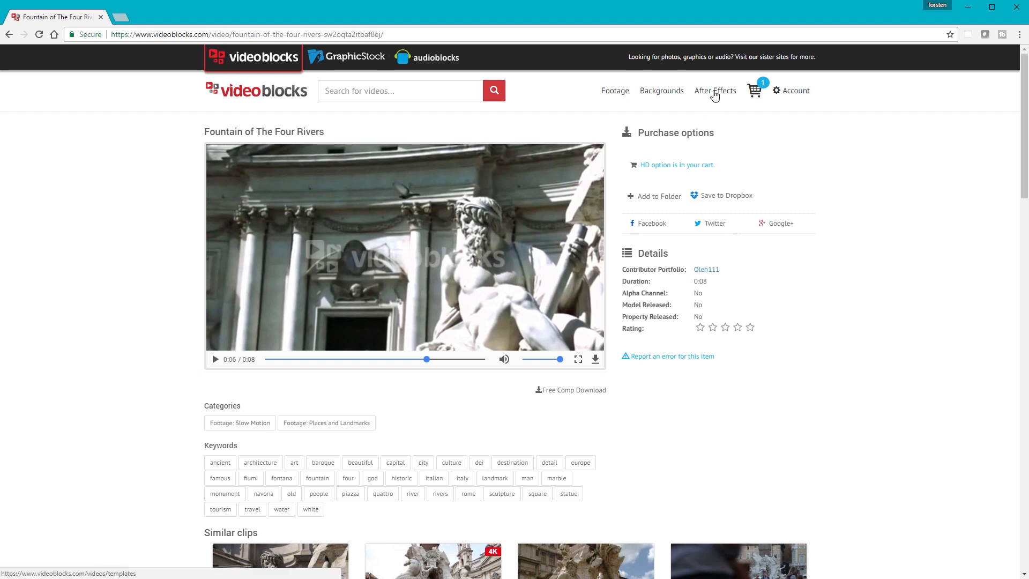
pyautogui.click(715, 91)
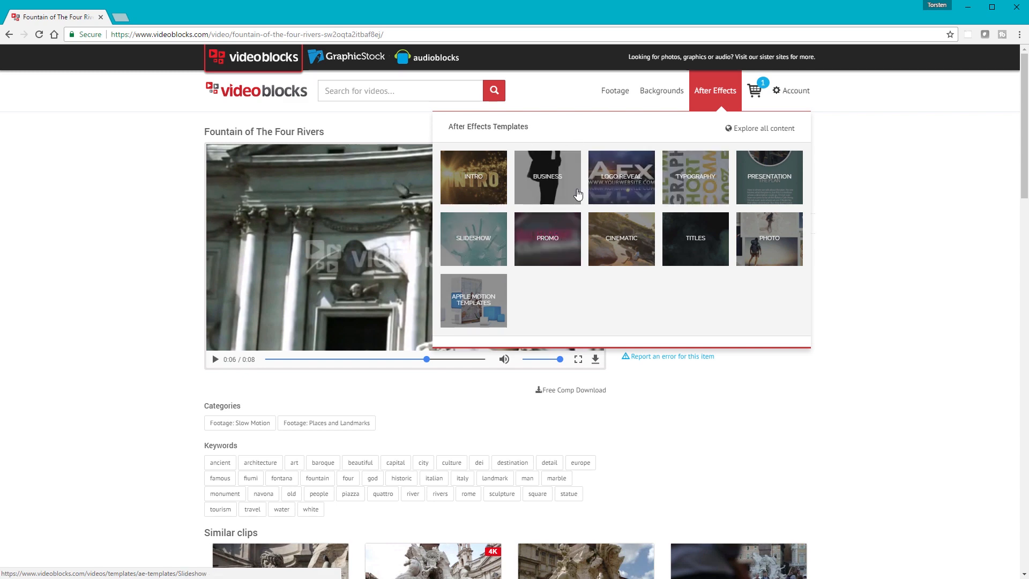
pyautogui.moveTo(891, 267)
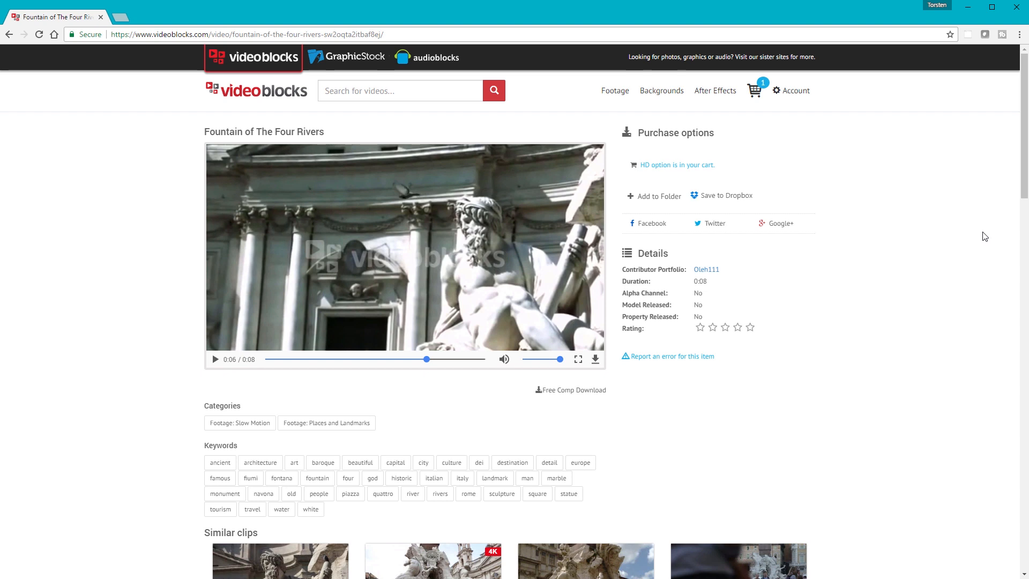
pyautogui.moveTo(965, 214)
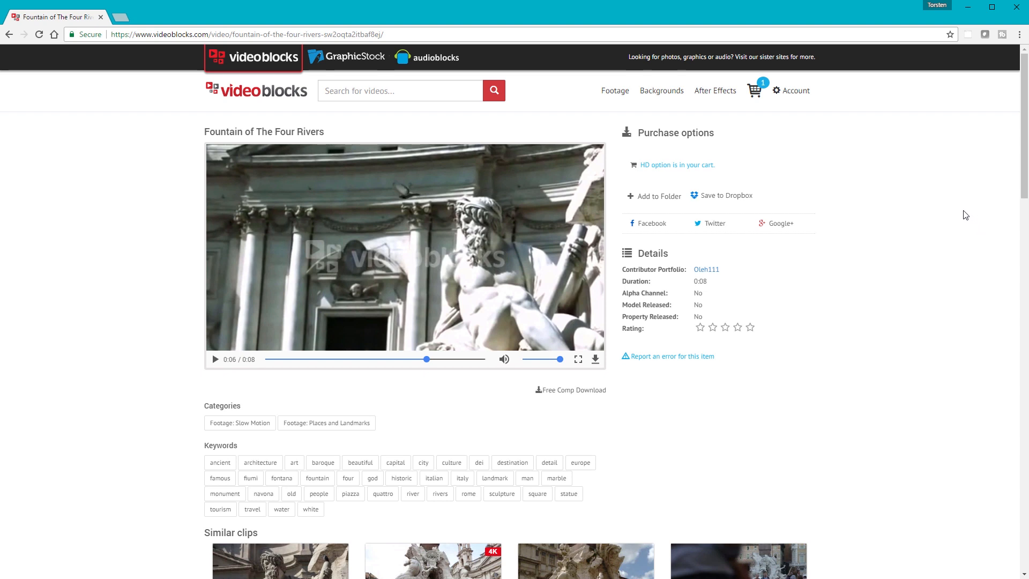